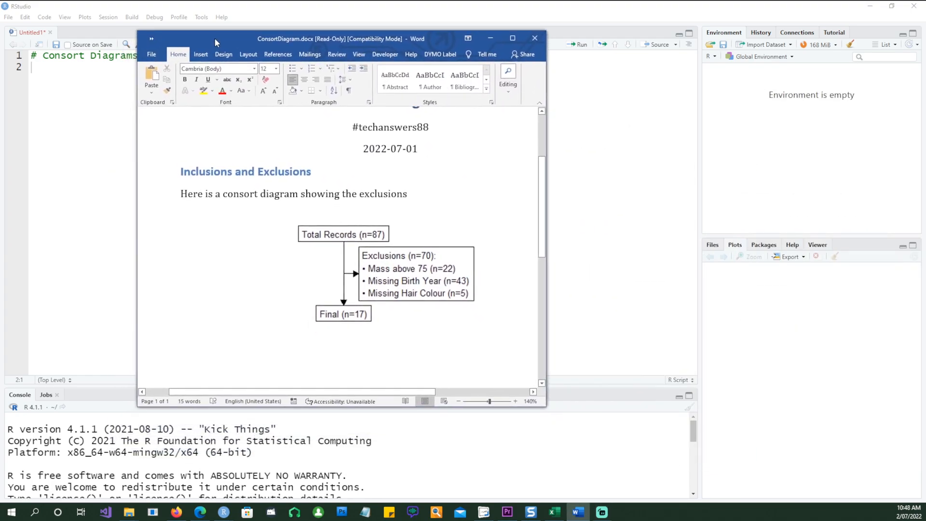
{"action": "mouse_move", "coordinate": [295, 148]}
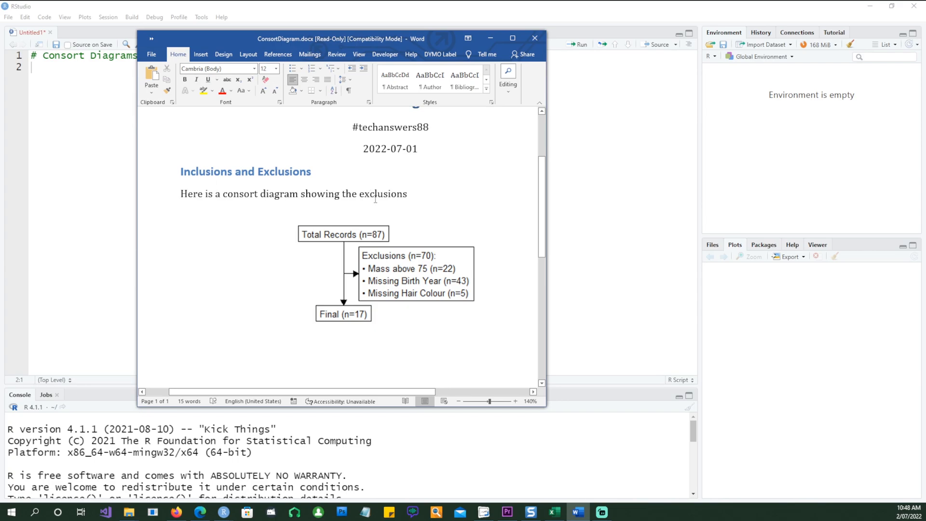
{"action": "mouse_move", "coordinate": [268, 231]}
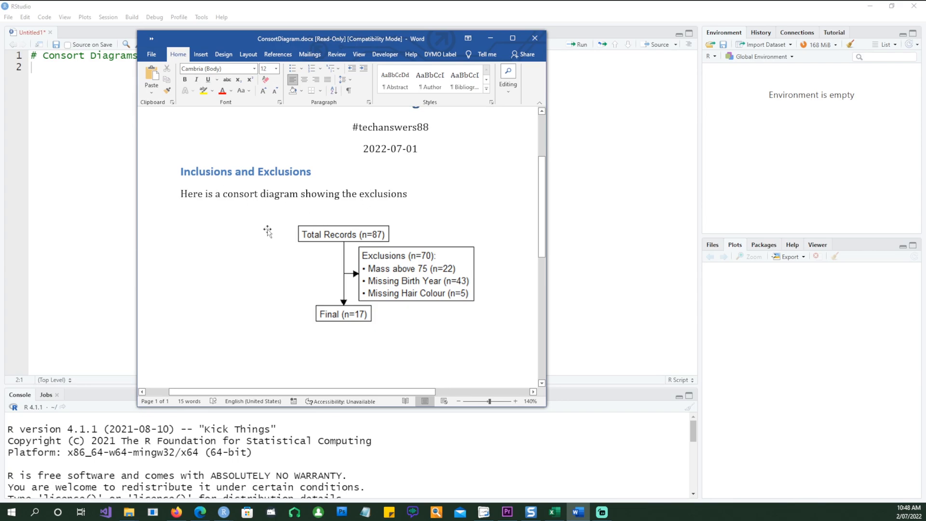
{"action": "mouse_move", "coordinate": [325, 237]}
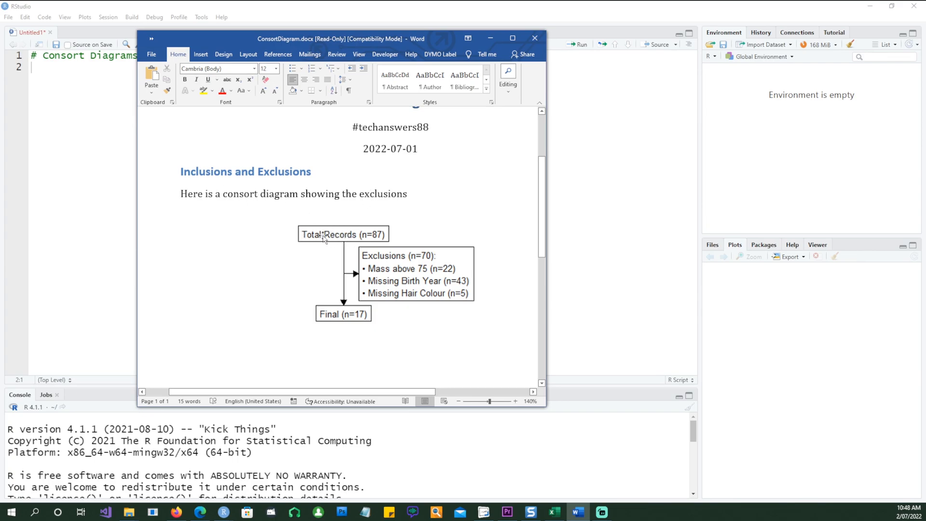
{"action": "mouse_move", "coordinate": [350, 244]}
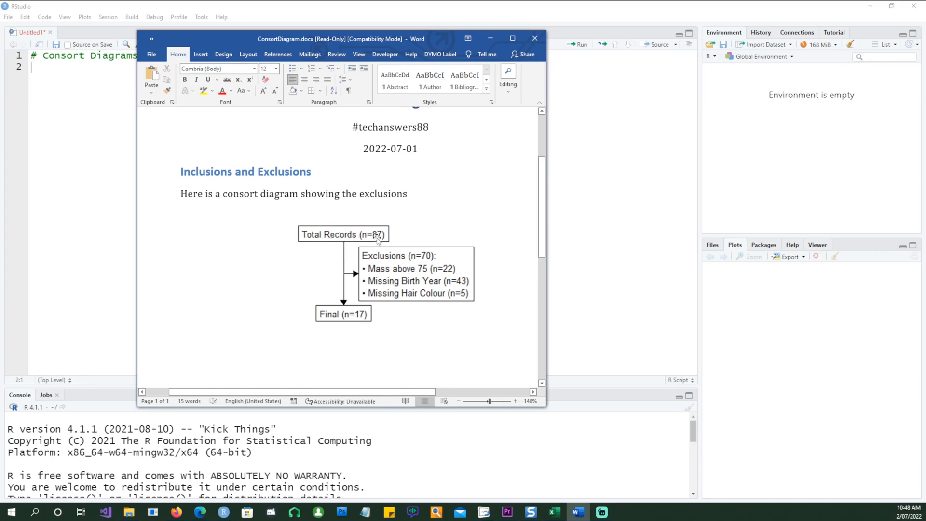
{"action": "mouse_move", "coordinate": [392, 262]}
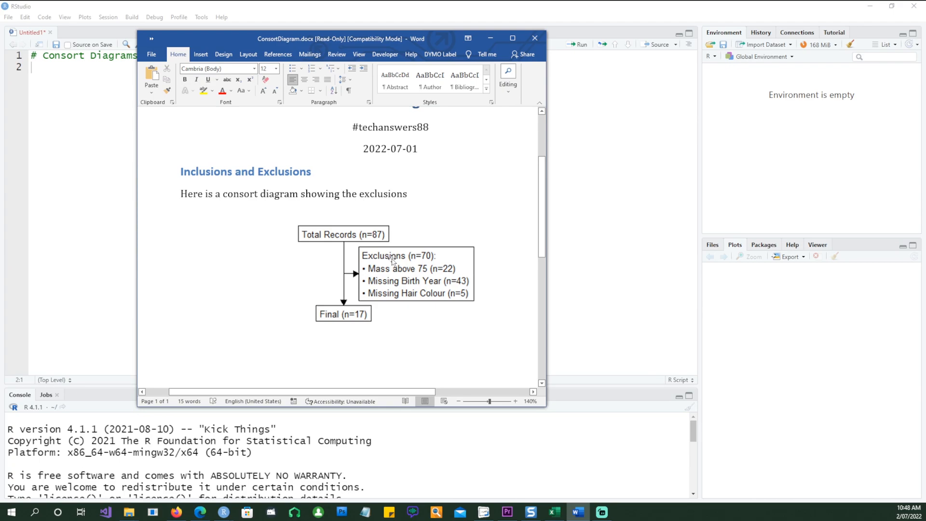
{"action": "mouse_move", "coordinate": [466, 272]}
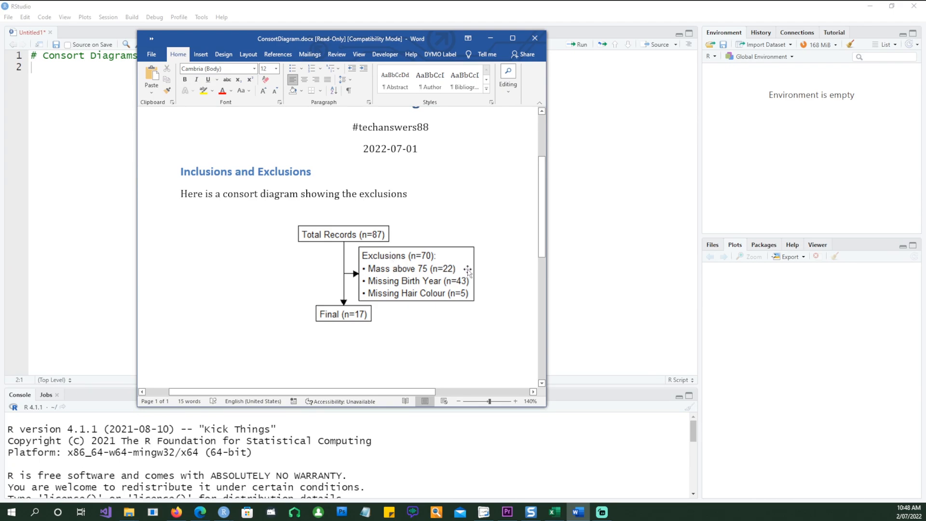
{"action": "mouse_move", "coordinate": [449, 275]}
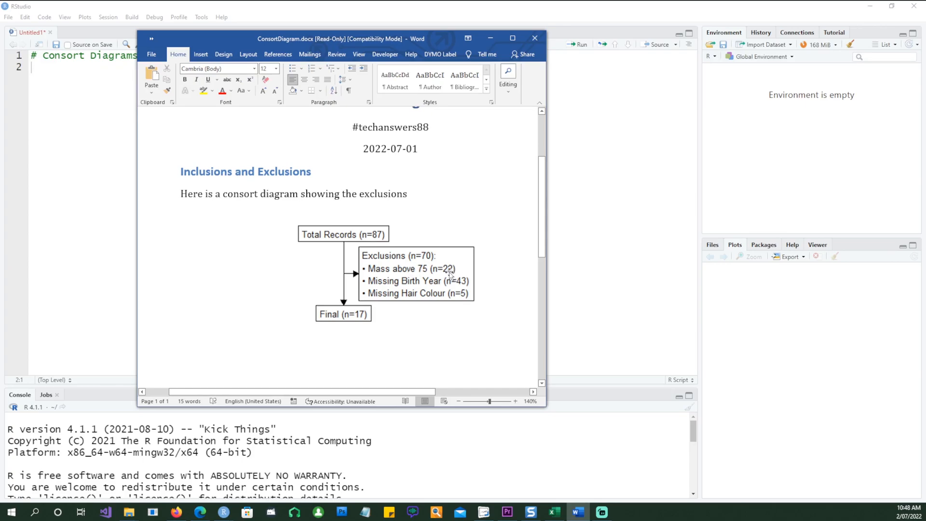
{"action": "mouse_move", "coordinate": [345, 323]}
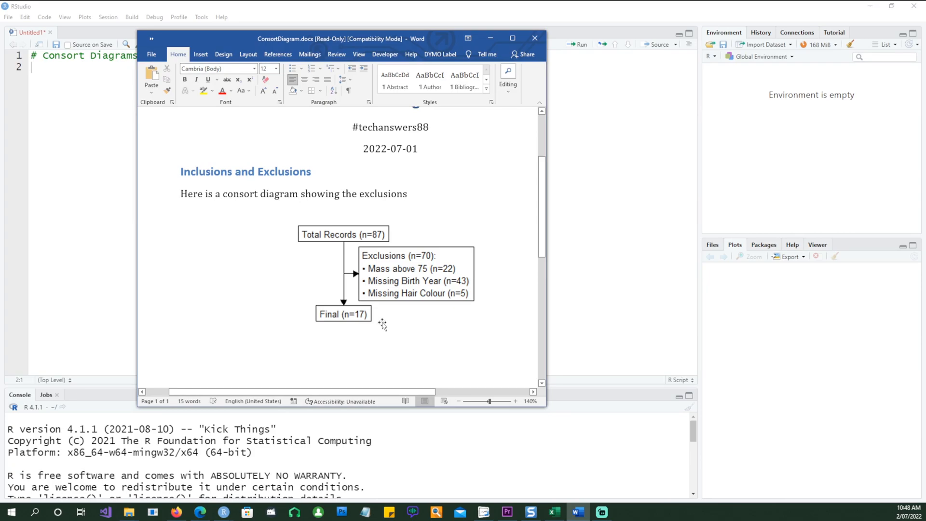
- Load dplyr, assign starwars to d, and open the 87-record table
{"action": "left_click", "coordinate": [534, 37]}
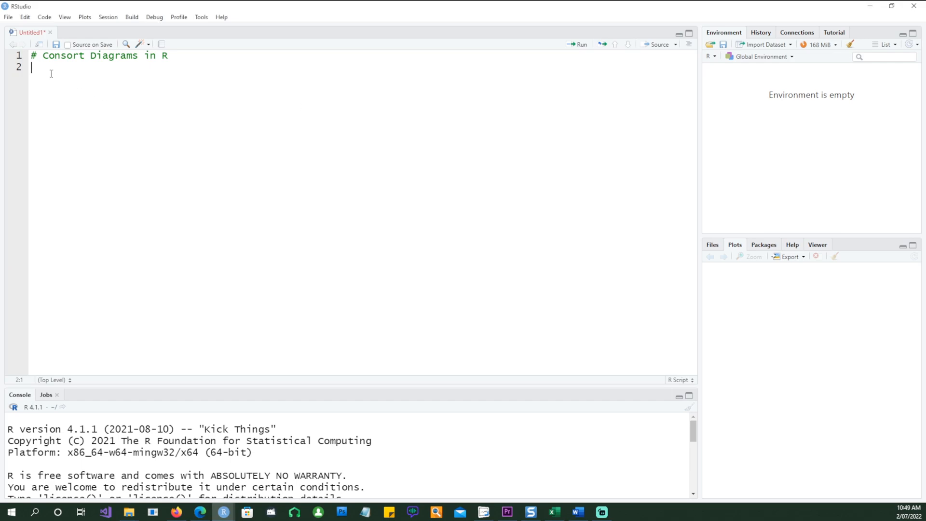
{"action": "type", "text": "library(dplyr)"}
{"action": "type", "text": "library(consort)"}
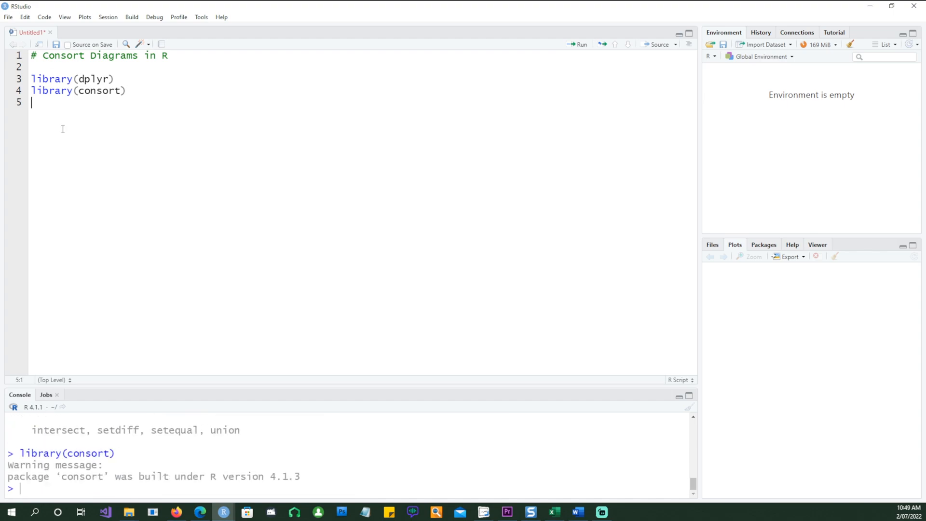
{"action": "key", "text": "enter"}
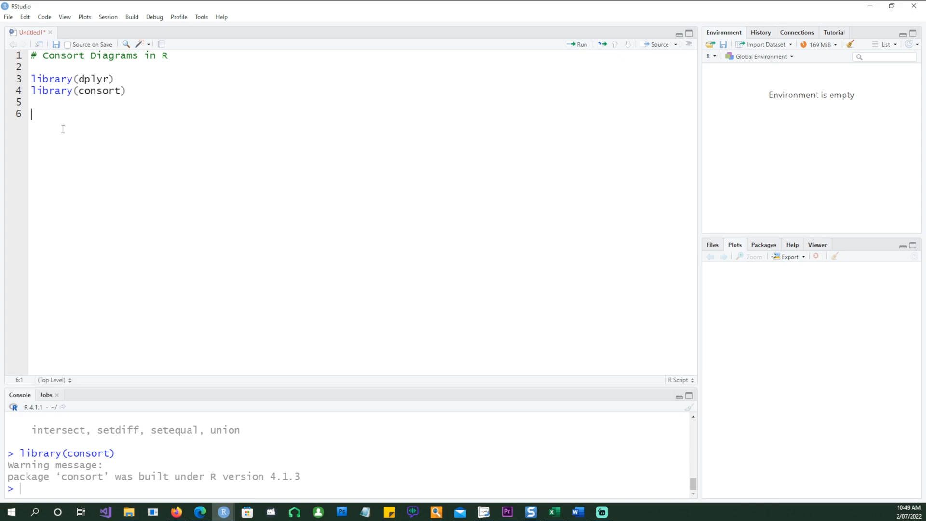
{"action": "type", "text": "d<- starwars"}
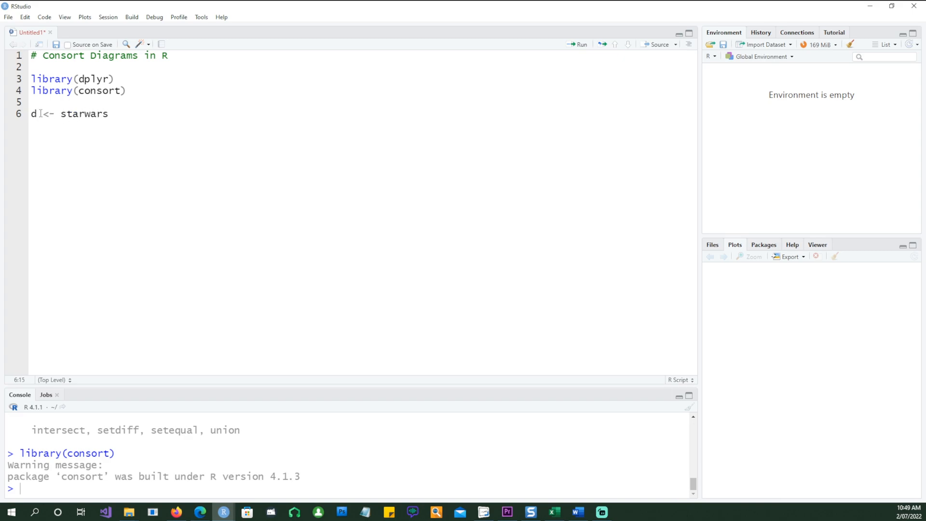
{"action": "double_click", "coordinate": [83, 114]}
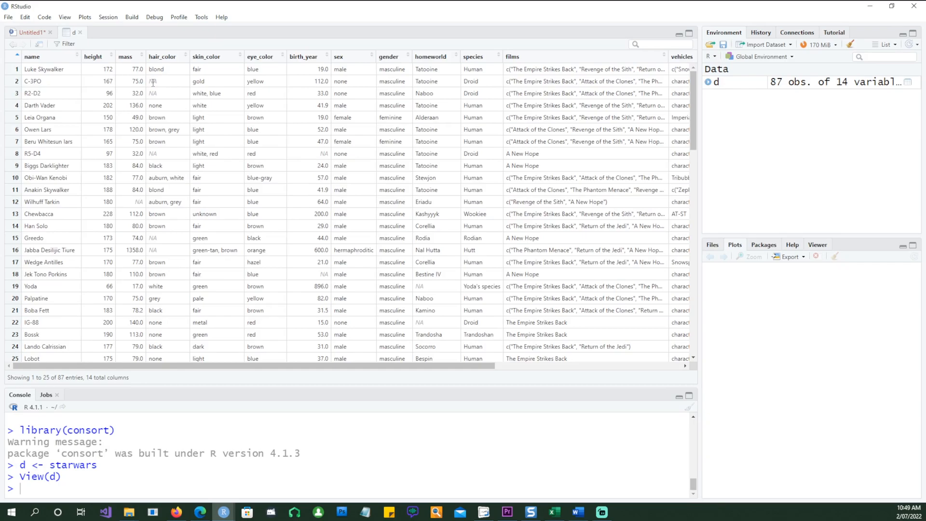
- Inspect a missing hair colour value in the d data viewer
{"action": "left_click", "coordinate": [153, 81]}
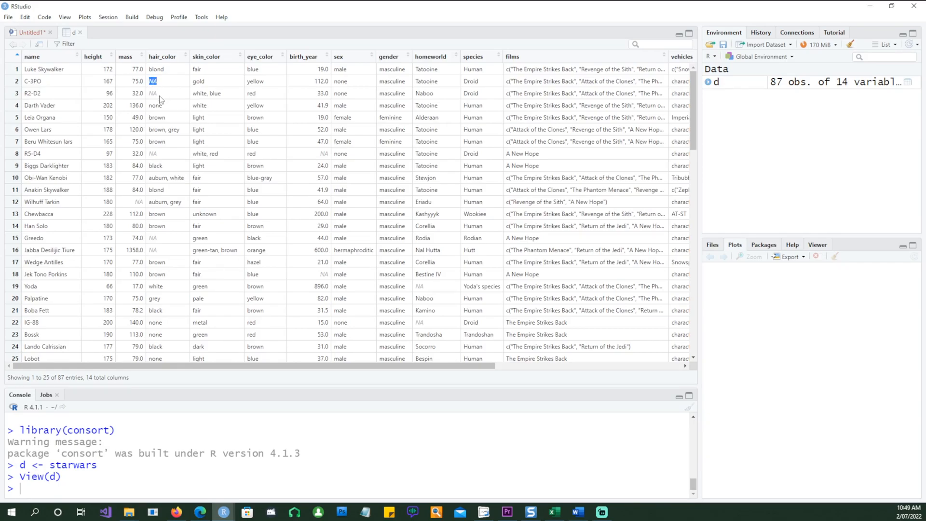
{"action": "mouse_move", "coordinate": [329, 237]}
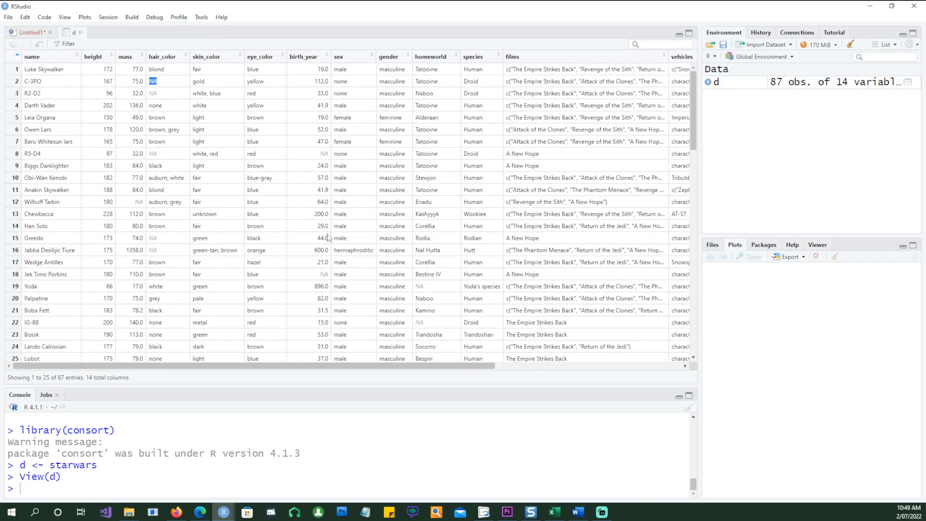
{"action": "mouse_move", "coordinate": [354, 297]}
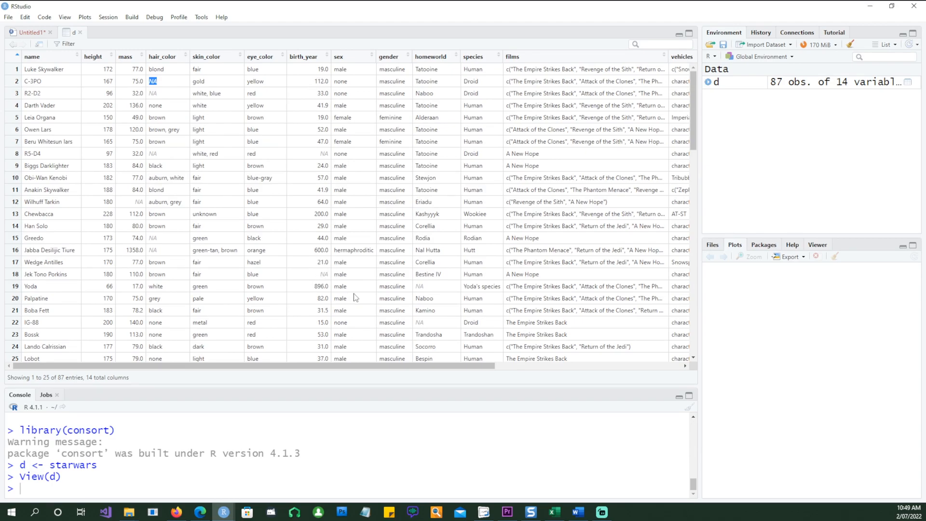
{"action": "mouse_move", "coordinate": [159, 154]}
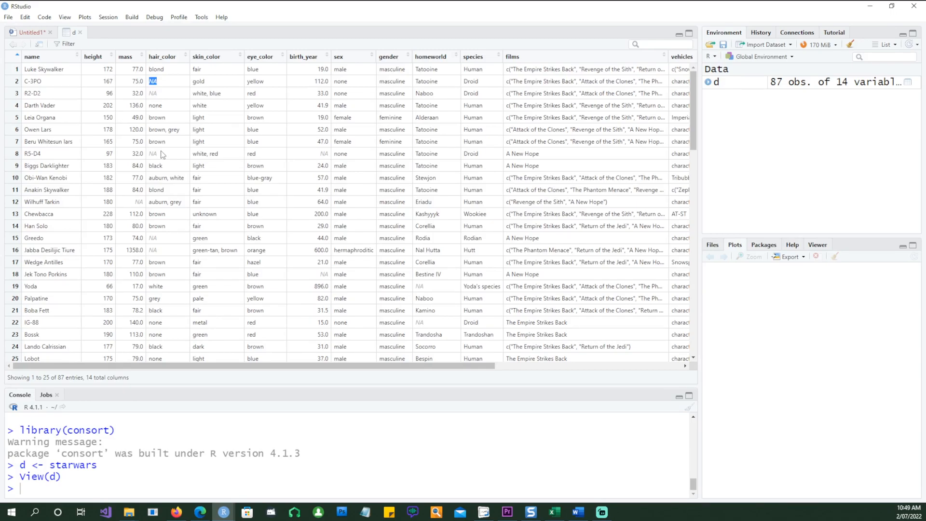
{"action": "mouse_move", "coordinate": [142, 103]}
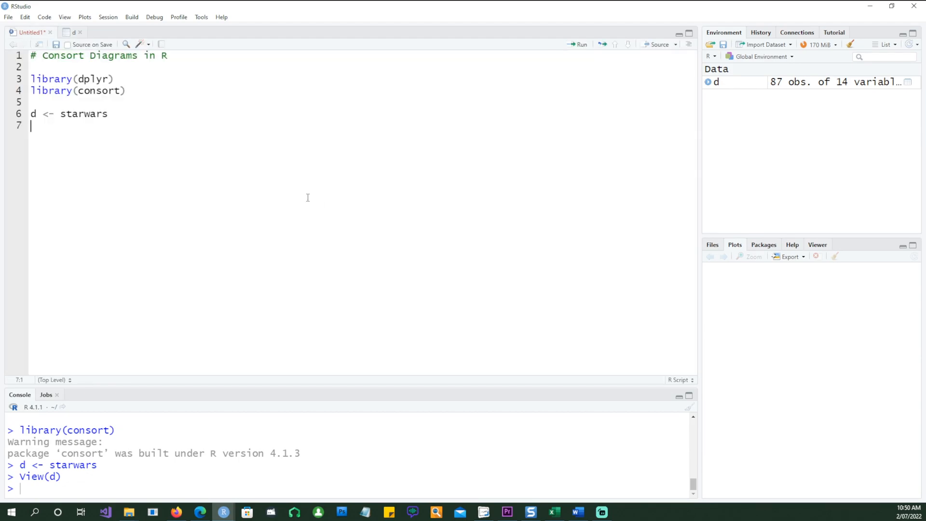
- Write d %>% dplyr::mutate(excl = case_when(is.na(hair_color) ~ "Missing Hair Colour"))
{"action": "type", "text": "d <- d"}
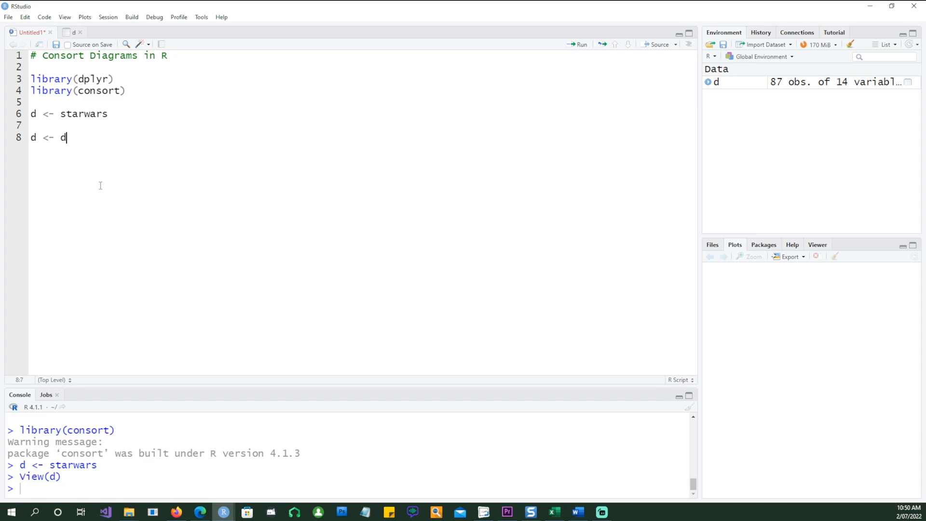
{"action": "type", "text": "%>%"}
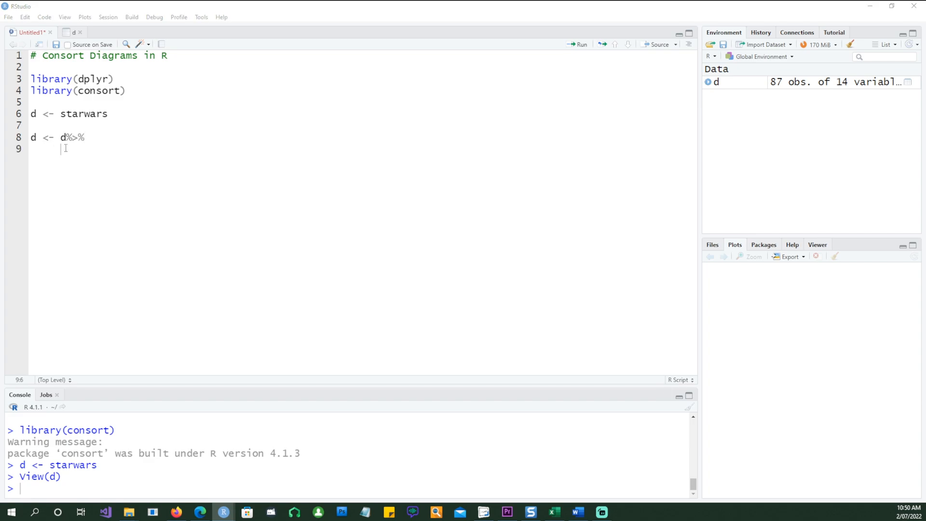
{"action": "type", "text": "dplyr::mutate("}
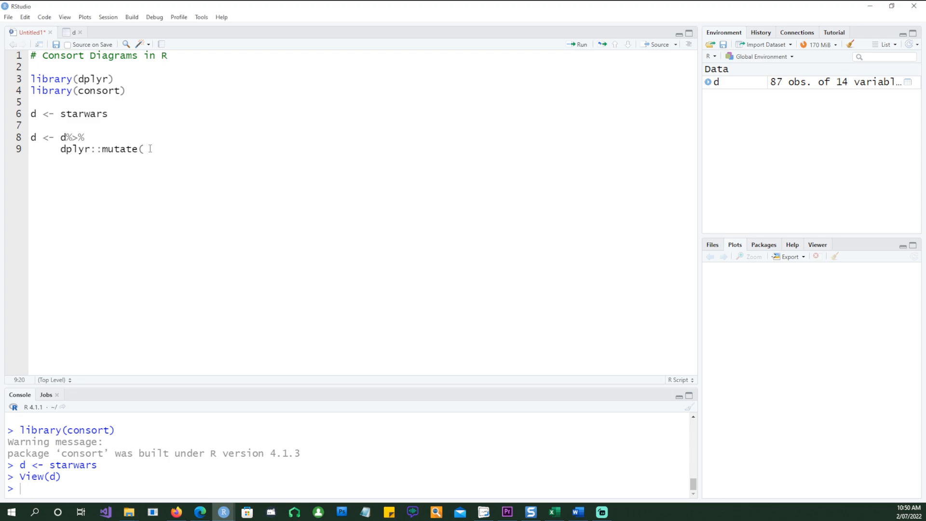
{"action": "type", "text": "excl ="}
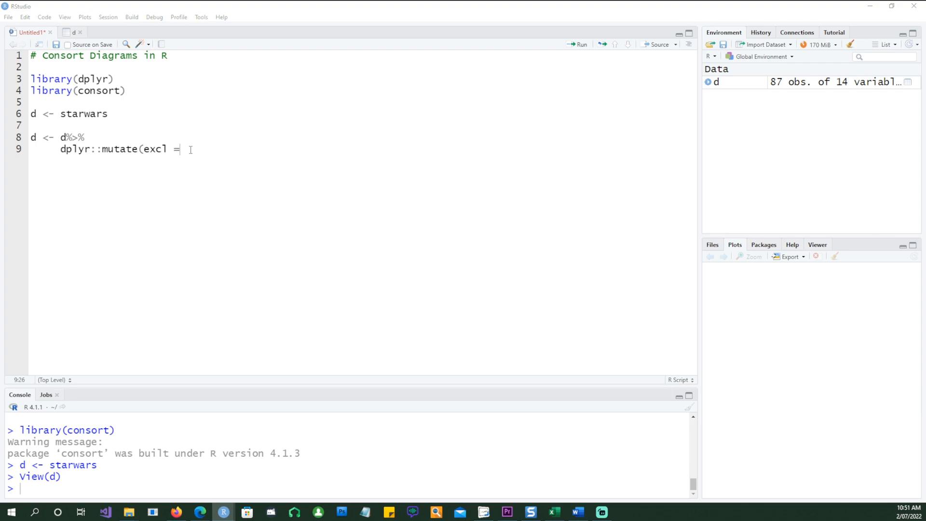
{"action": "type", "text": "case_when"}
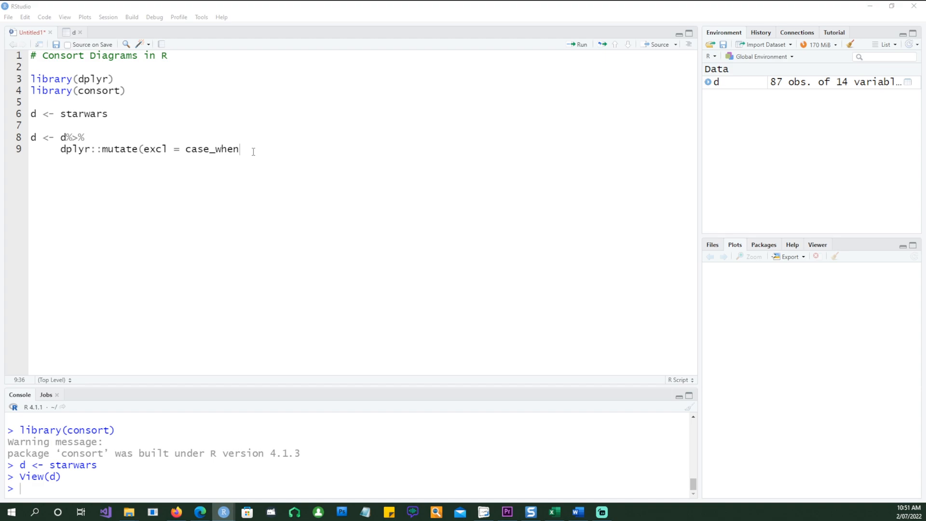
{"action": "type", "text": "(is.na(hair_color))"}
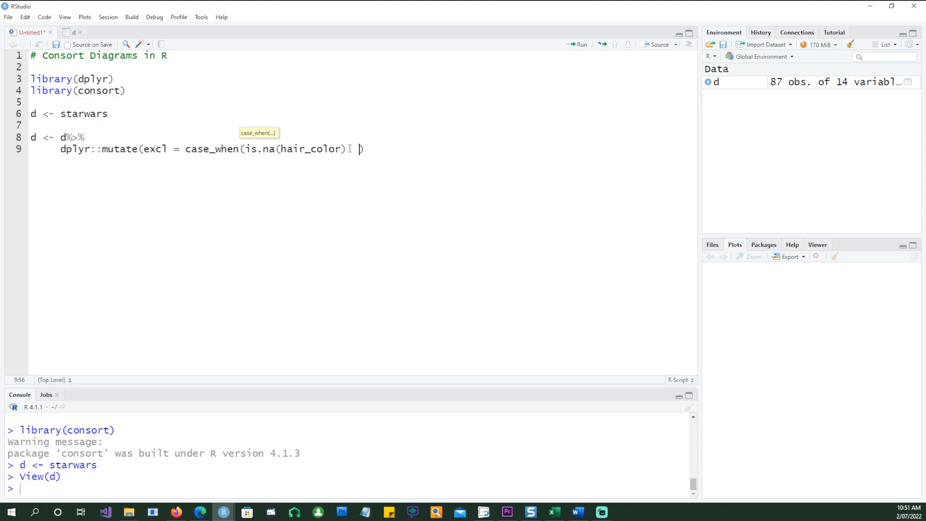
{"action": "type", "text": "~ \"\""}
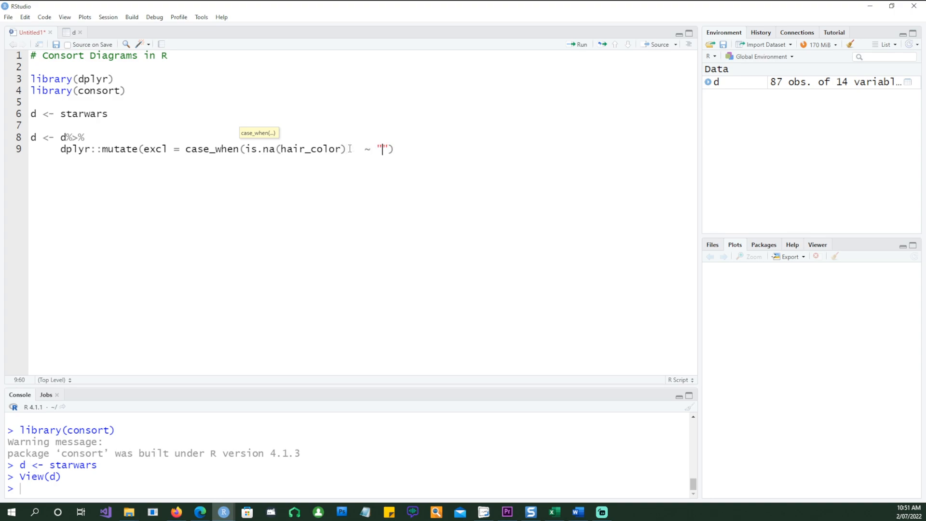
{"action": "type", "text": "Missing"}
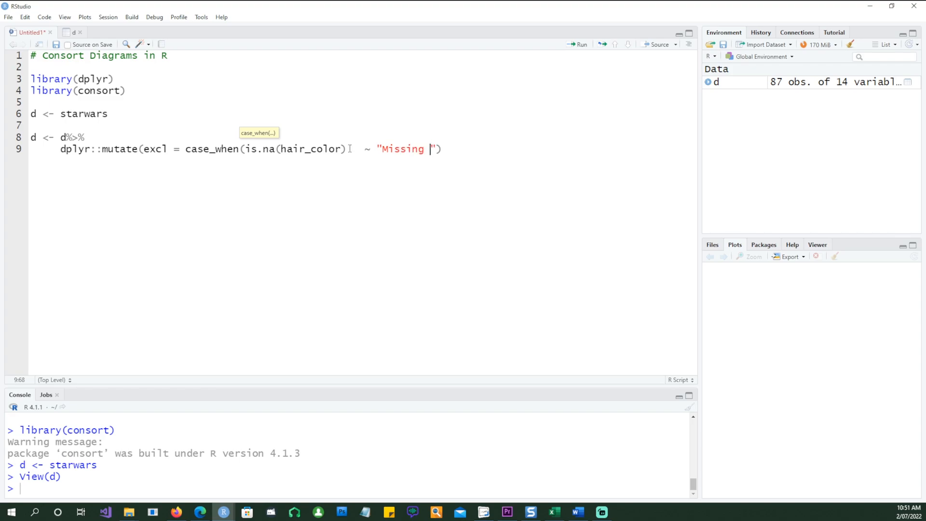
{"action": "type", "text": "Hair C"}
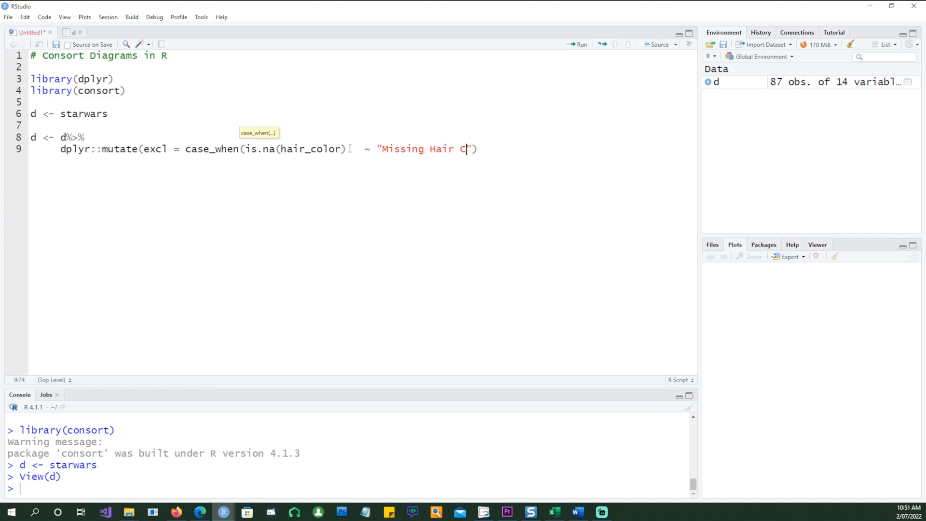
{"action": "type", "text": "olour"}
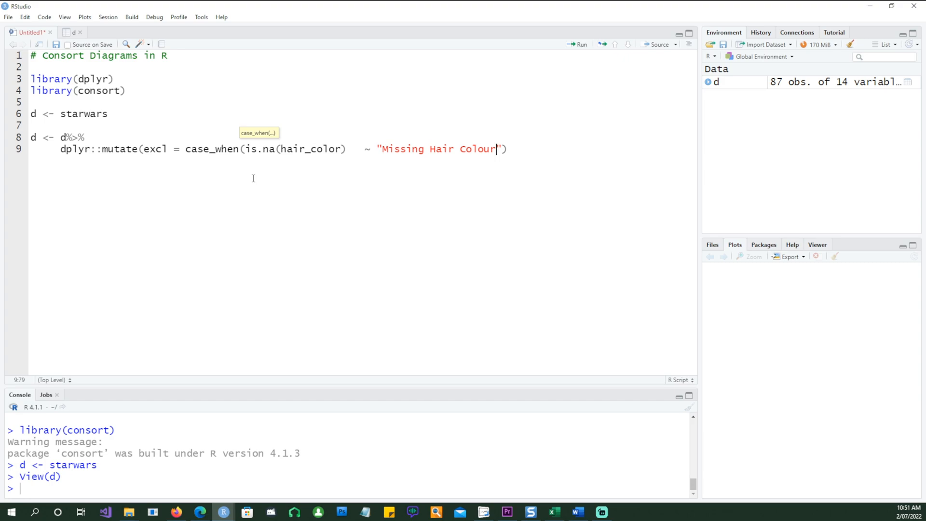
{"action": "type", "text": ")"}
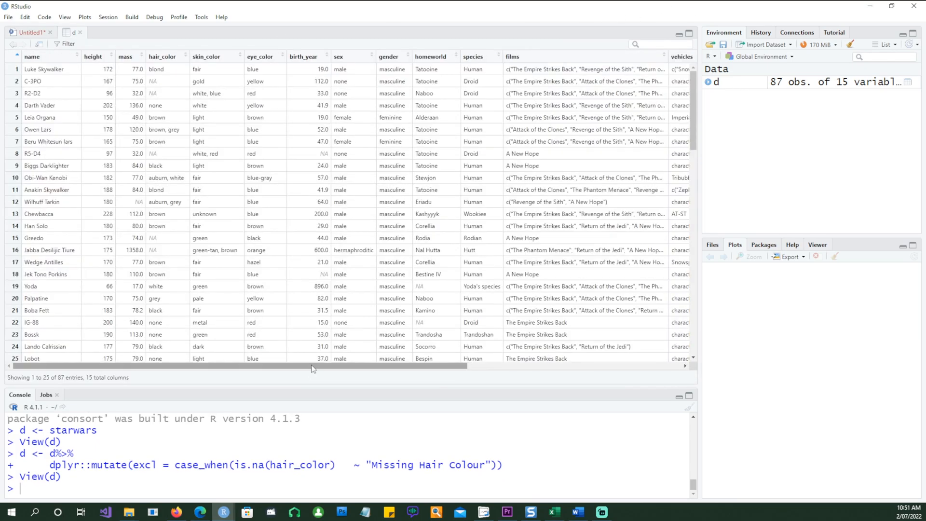
- Scroll the data viewer right to reveal the excl column
{"action": "scroll", "scroll_direction": "right", "scroll_amount": 3}
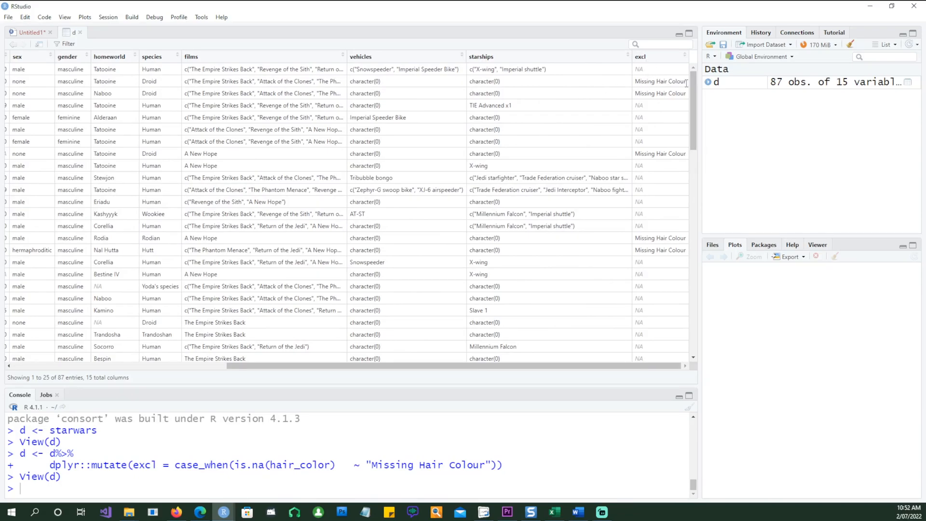
{"action": "mouse_move", "coordinate": [663, 89]}
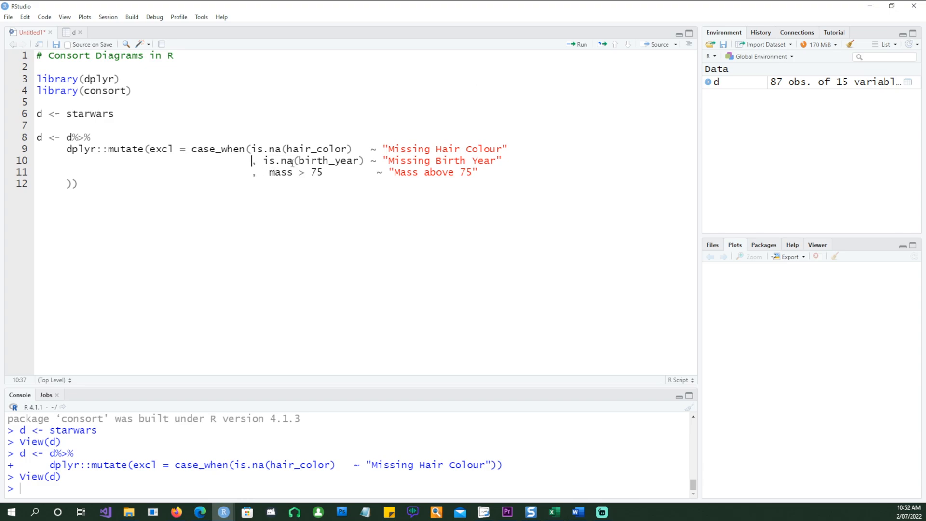
- Select the three-rule mutate block and rerun it
{"action": "double_click", "coordinate": [328, 160]}
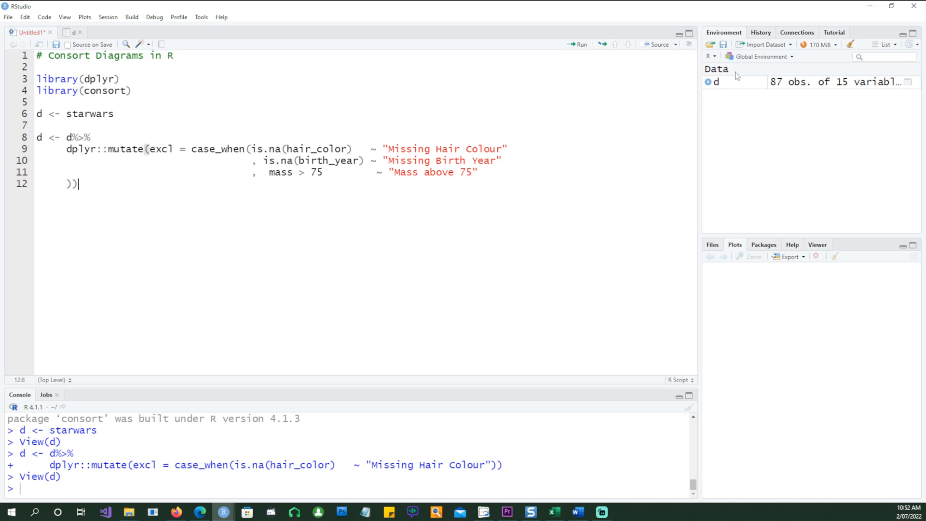
{"action": "left_click", "coordinate": [72, 32]}
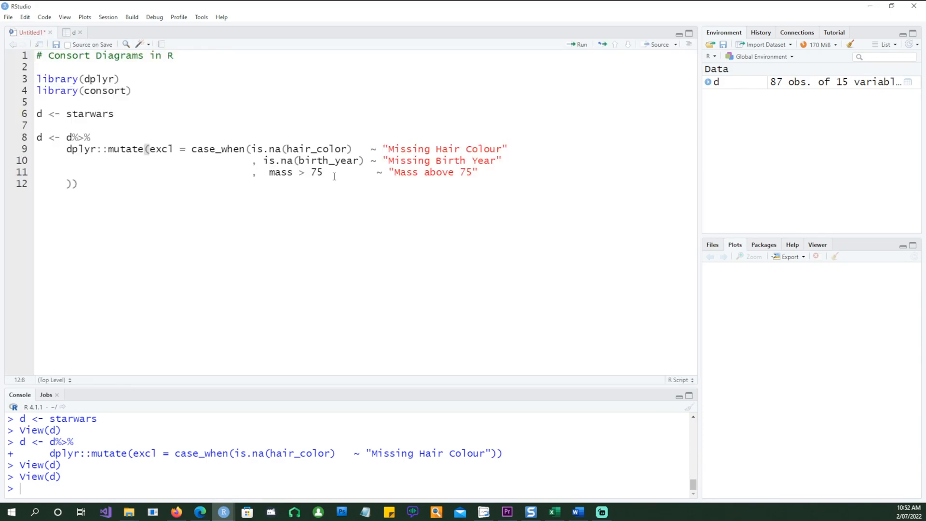
{"action": "mouse_move", "coordinate": [379, 172]}
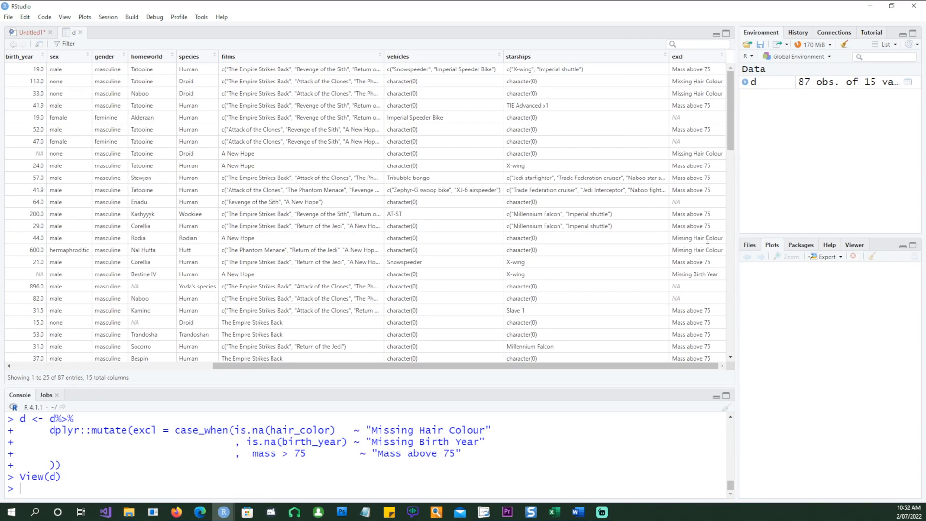
- Scroll down the data to review the Missing Birth Year and Mass above 75 labels
{"action": "scroll", "scroll_direction": "down", "scroll_amount": 3}
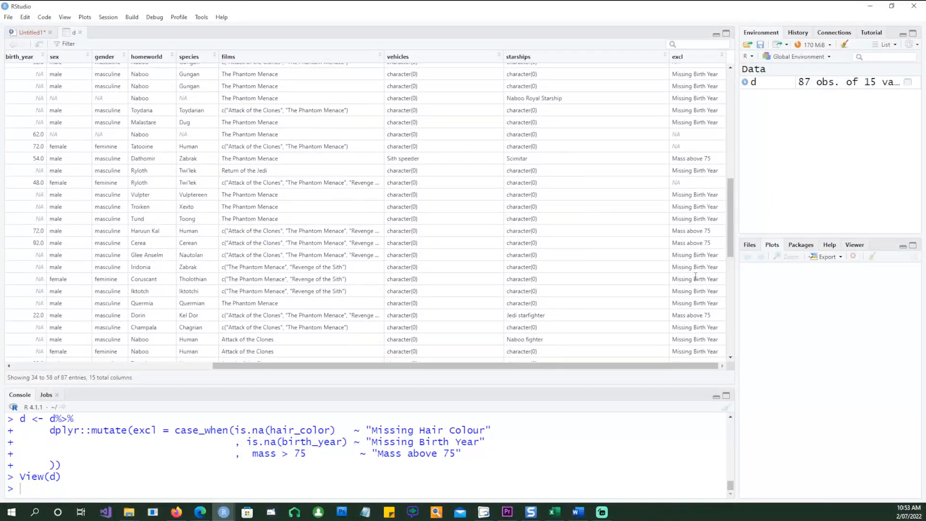
{"action": "scroll", "scroll_direction": "down", "scroll_amount": 3}
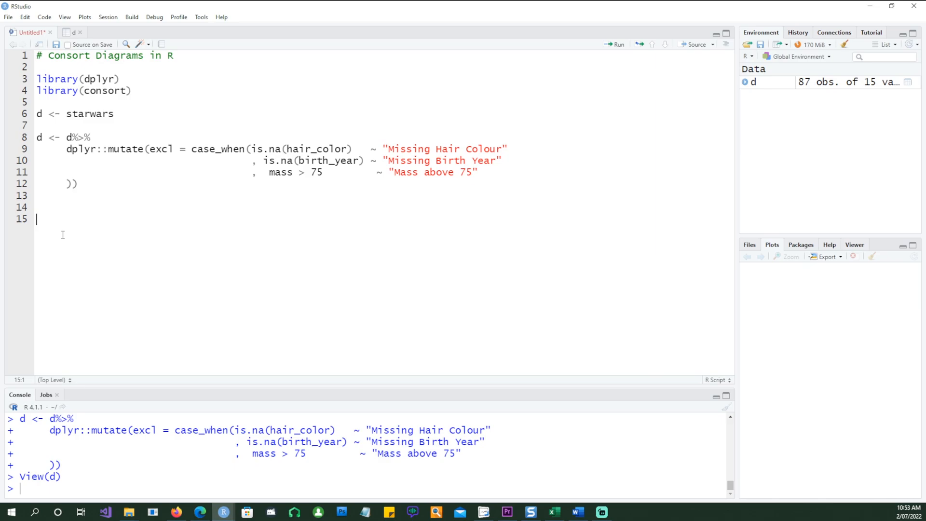
- Type consort::consort_plot(d, on line 17 of the script
{"action": "type", "text": "consort::consort_plot("}
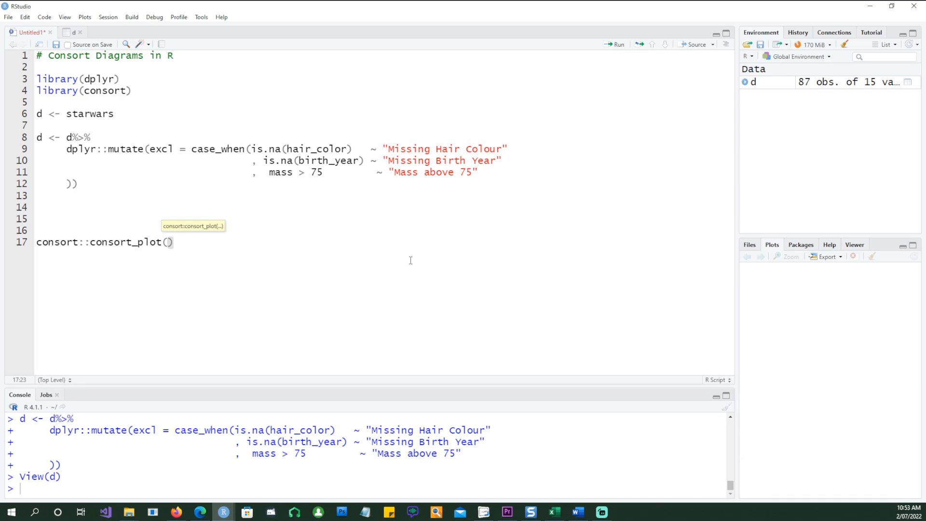
{"action": "type", "text": "d"}
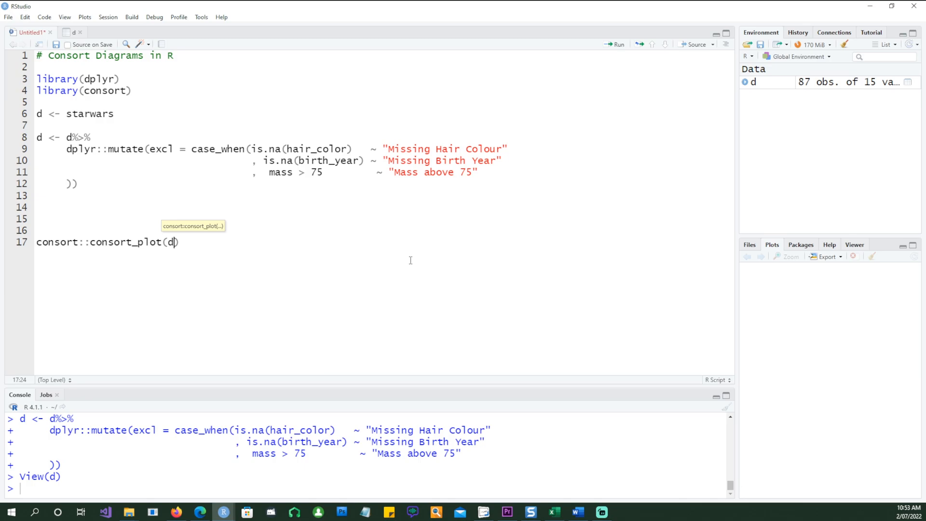
{"action": "type", "text": ","}
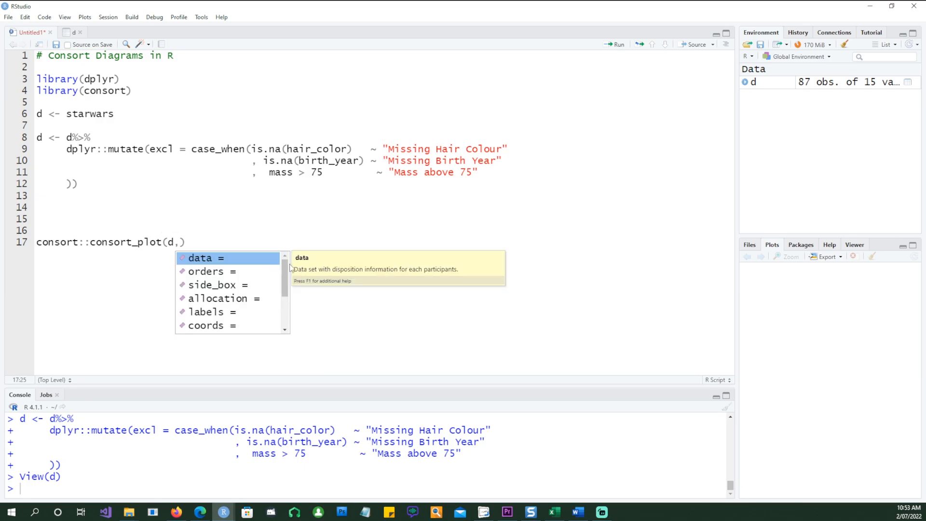
{"action": "mouse_move", "coordinate": [227, 271]}
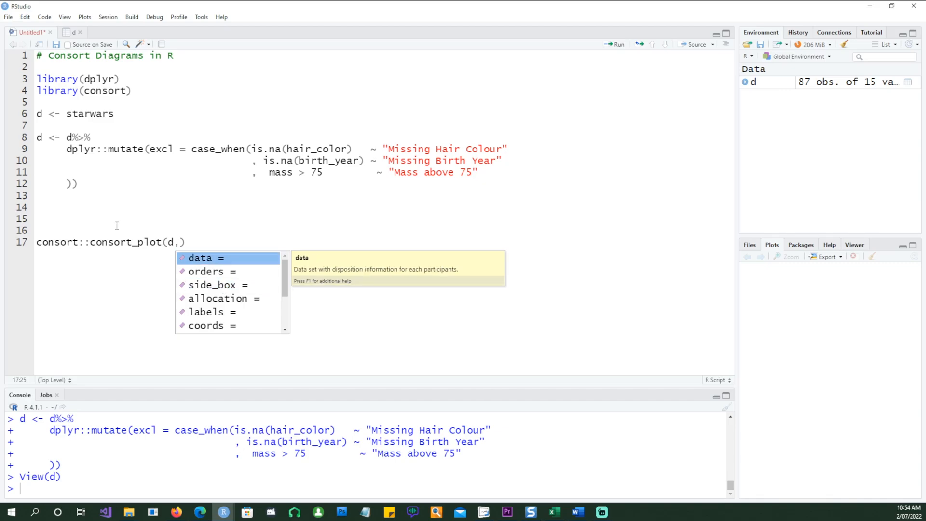
- Dismiss the argument suggestions before writing the orders vector
{"action": "key", "text": "Escape"}
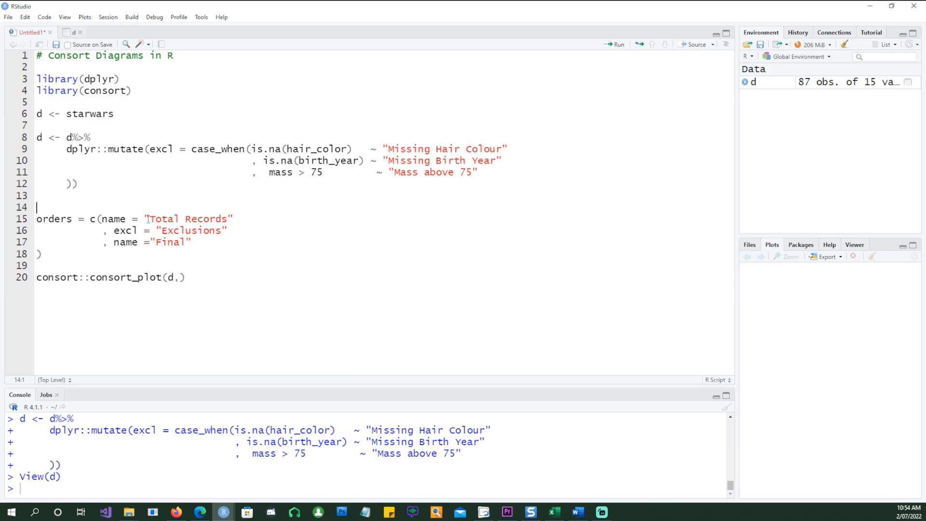
{"action": "mouse_move", "coordinate": [752, 81]}
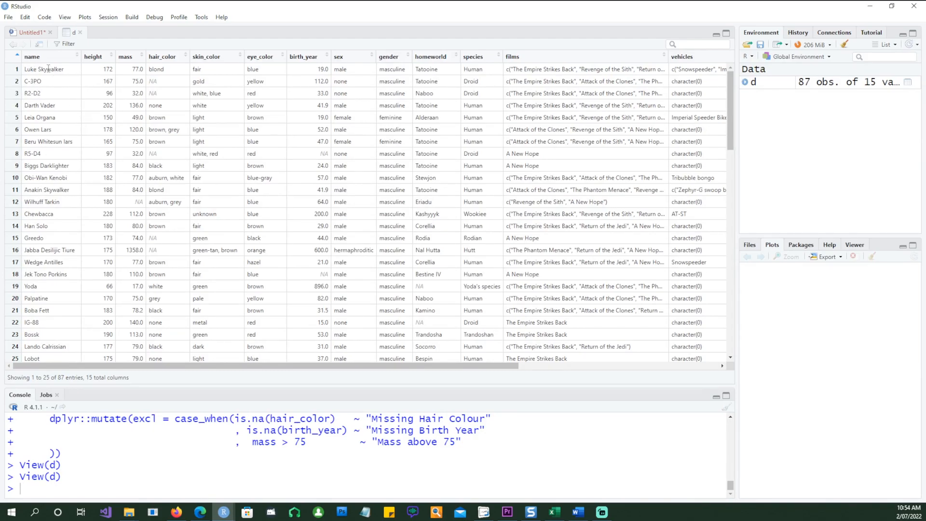
{"action": "mouse_move", "coordinate": [55, 215]}
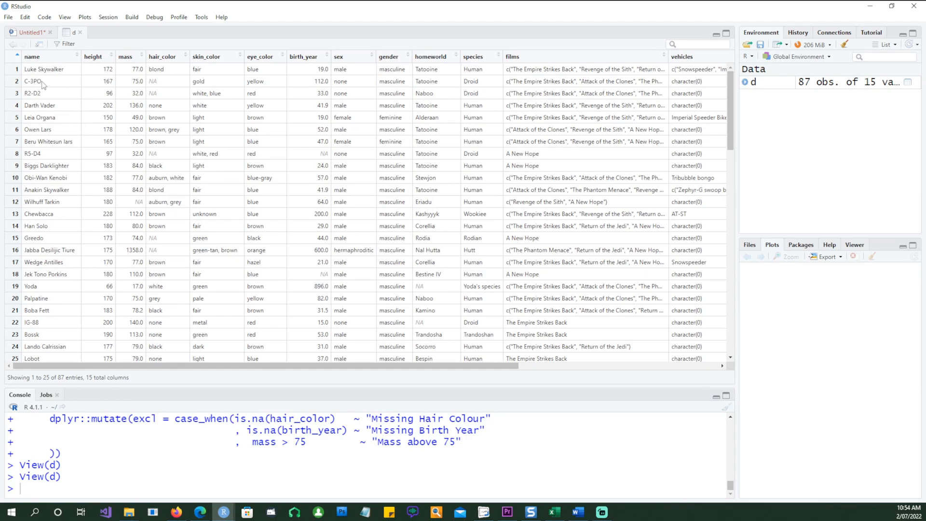
{"action": "mouse_move", "coordinate": [57, 297]}
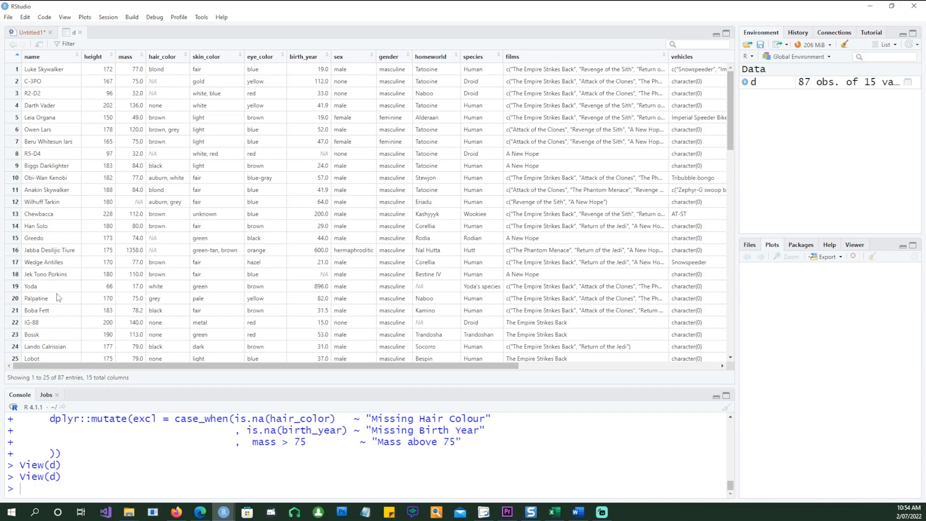
{"action": "mouse_move", "coordinate": [42, 56]}
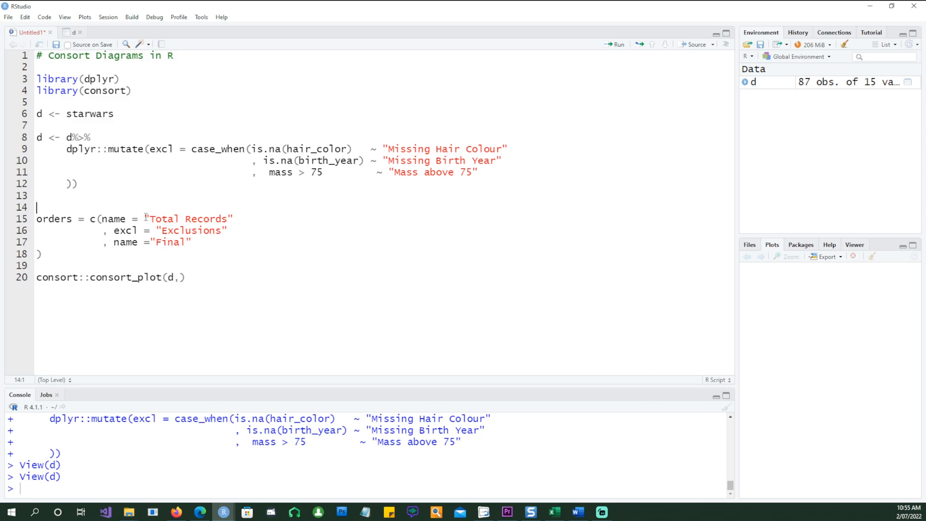
- Highlight the Total Records, excl and Final labels and the orders argument while explaining
{"action": "double_click", "coordinate": [187, 218]}
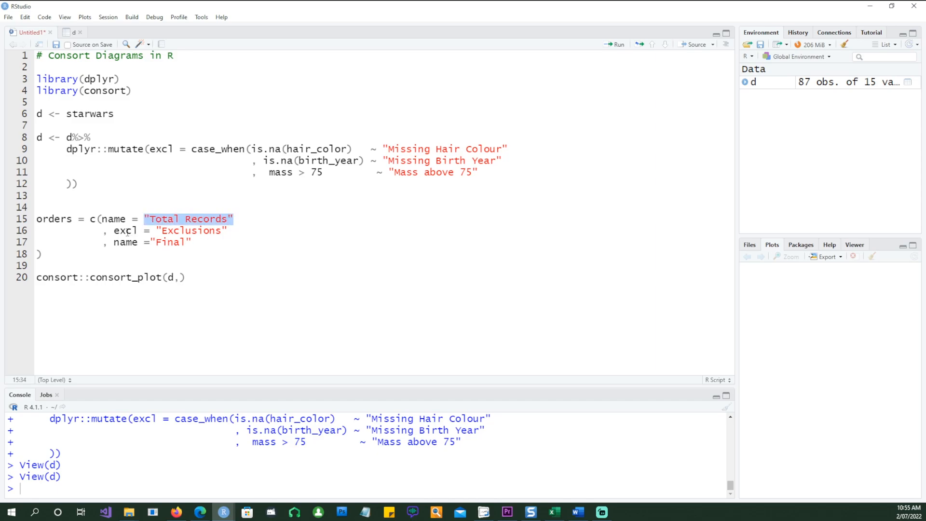
{"action": "double_click", "coordinate": [124, 231]}
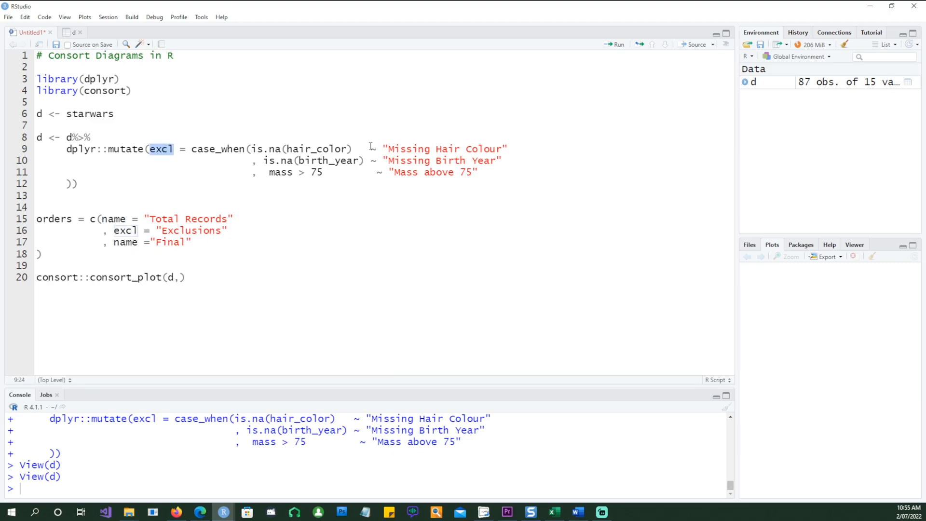
{"action": "left_click_drag", "start_coordinate": [369, 148], "coordinate": [467, 172]}
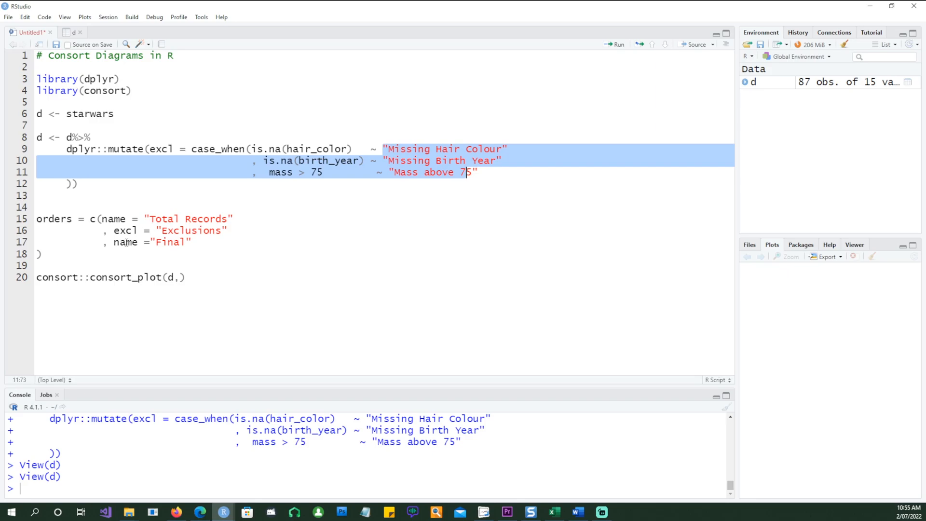
{"action": "double_click", "coordinate": [125, 242]}
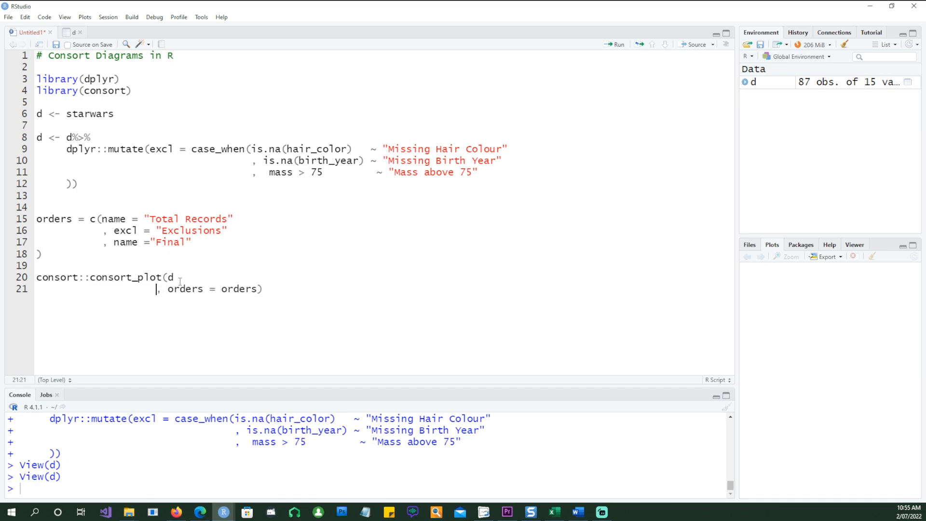
{"action": "double_click", "coordinate": [185, 289]}
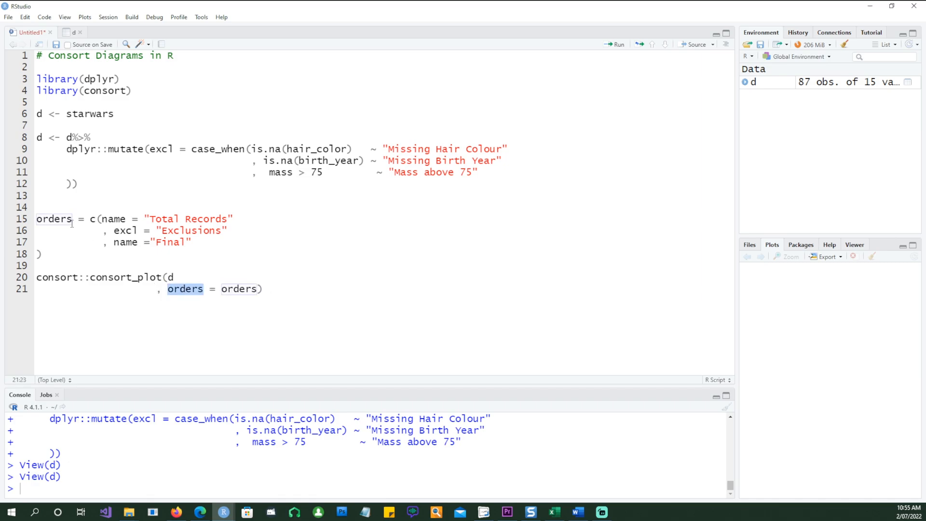
{"action": "double_click", "coordinate": [54, 219]}
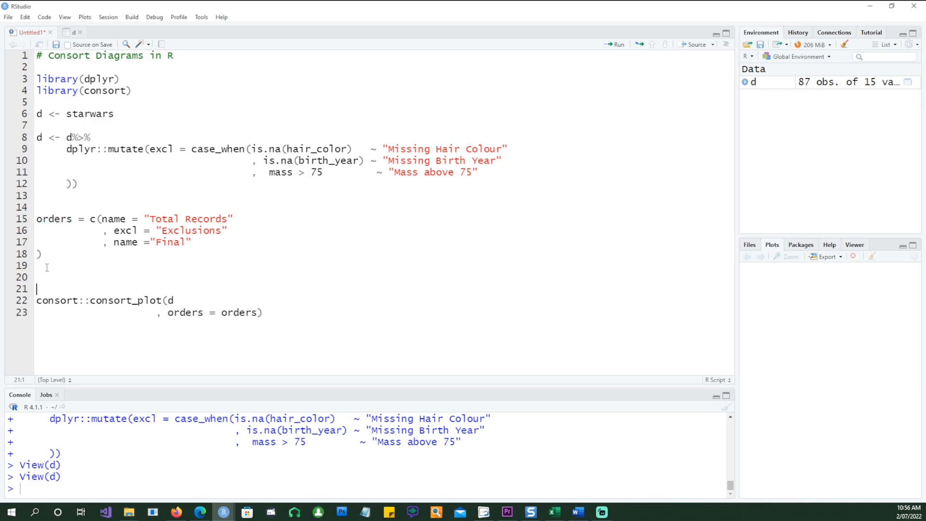
- Define side_box = c("excl"), pass side_box = side_box to consort_plot, and select the code
{"action": "type", "text": "side_box = c(\"excl\")"}
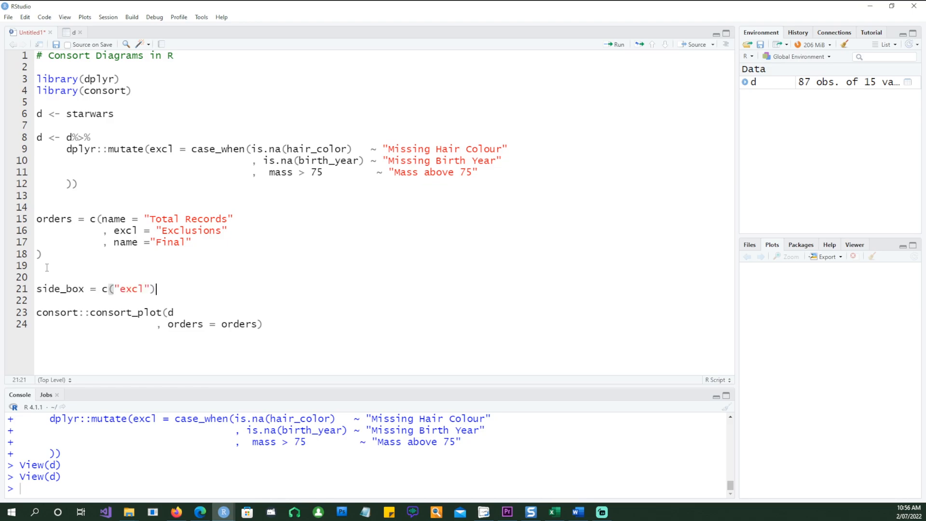
{"action": "double_click", "coordinate": [132, 289]}
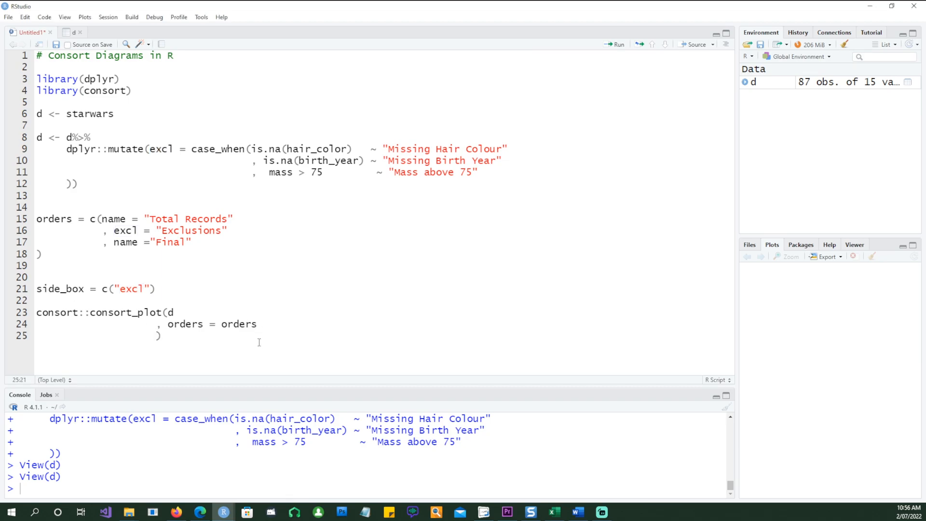
{"action": "type", "text": ",side_box =  side_box"}
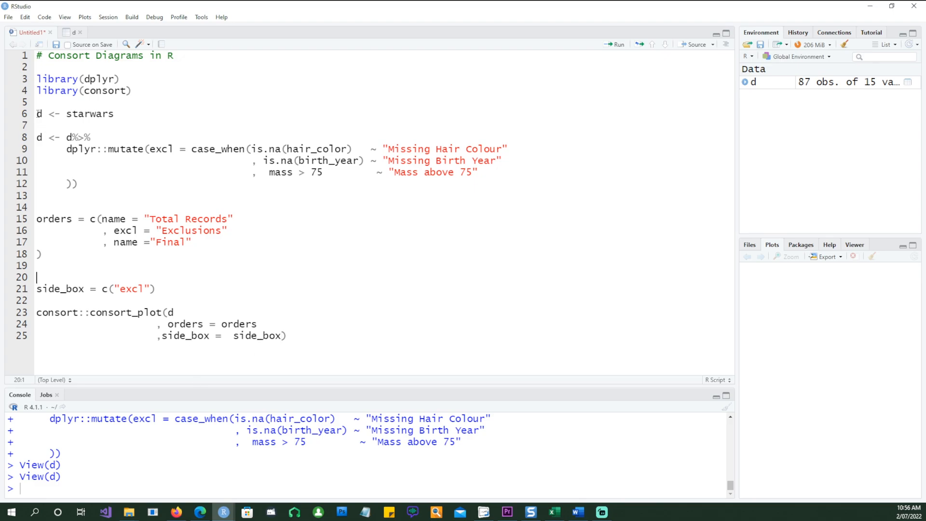
{"action": "left_click_drag", "start_coordinate": [37, 114], "coordinate": [287, 336]}
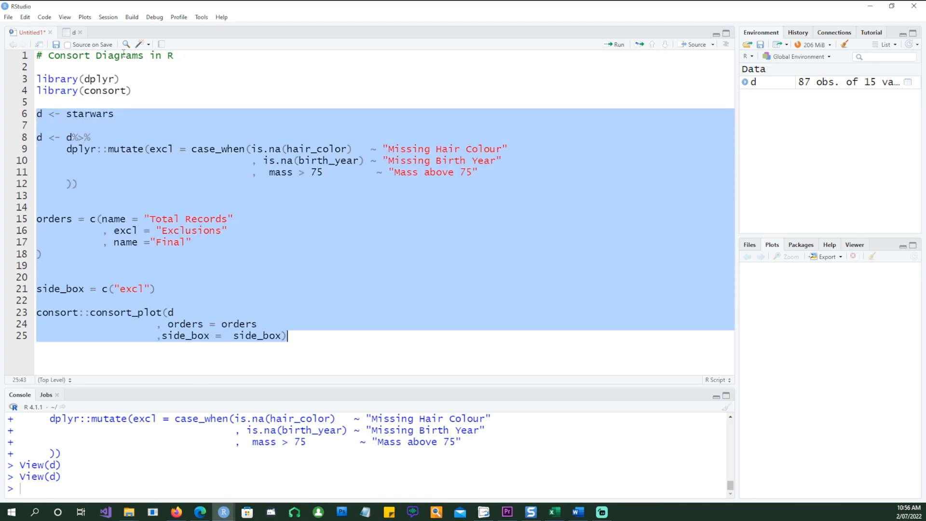
- Run the selected code to draw the consort diagram, then close the Plot Zoom window
{"action": "left_click", "coordinate": [616, 45]}
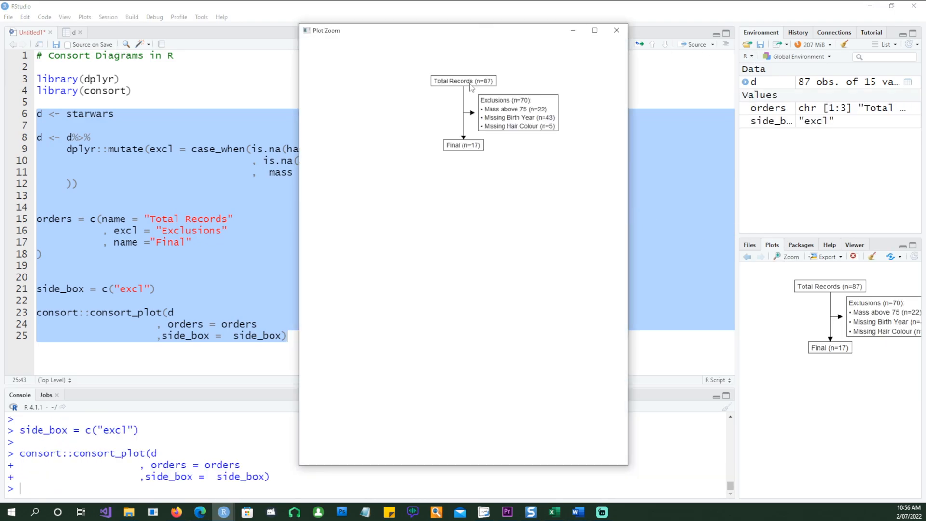
{"action": "mouse_move", "coordinate": [177, 231]}
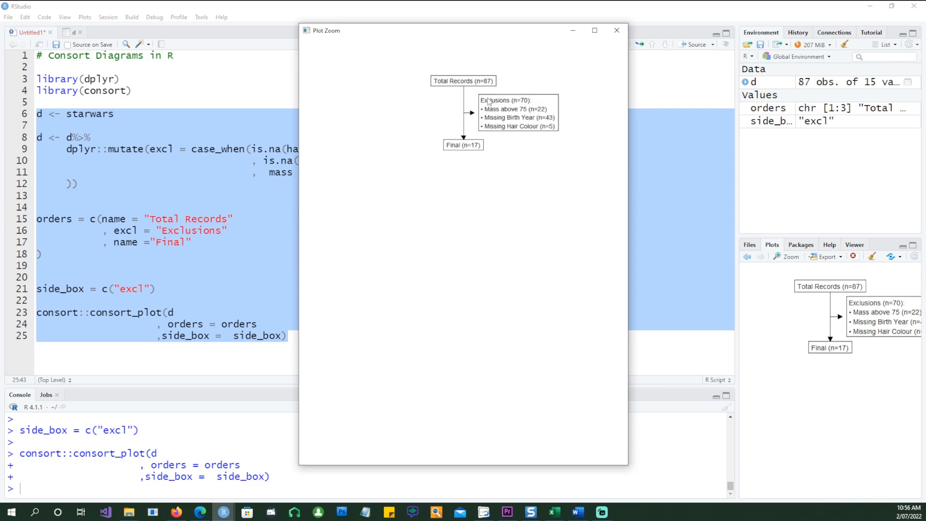
{"action": "mouse_move", "coordinate": [495, 190]}
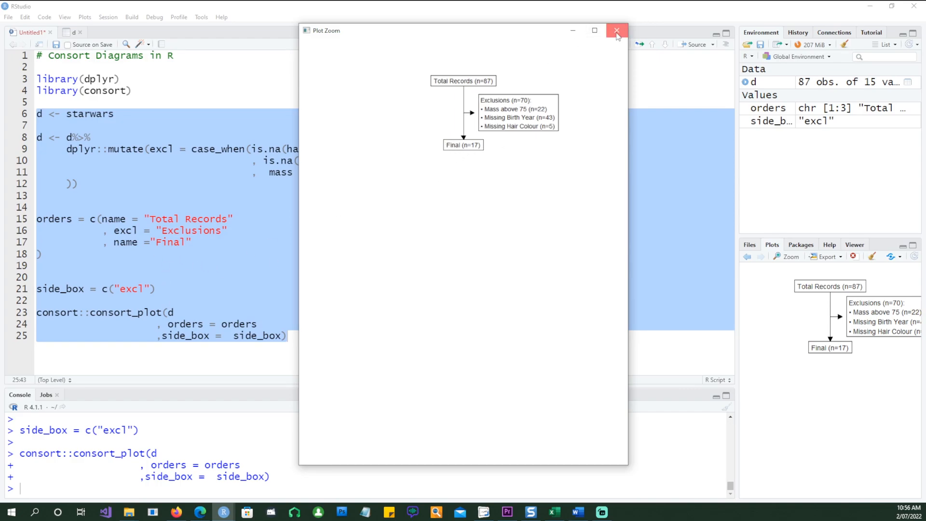
{"action": "left_click", "coordinate": [616, 30]}
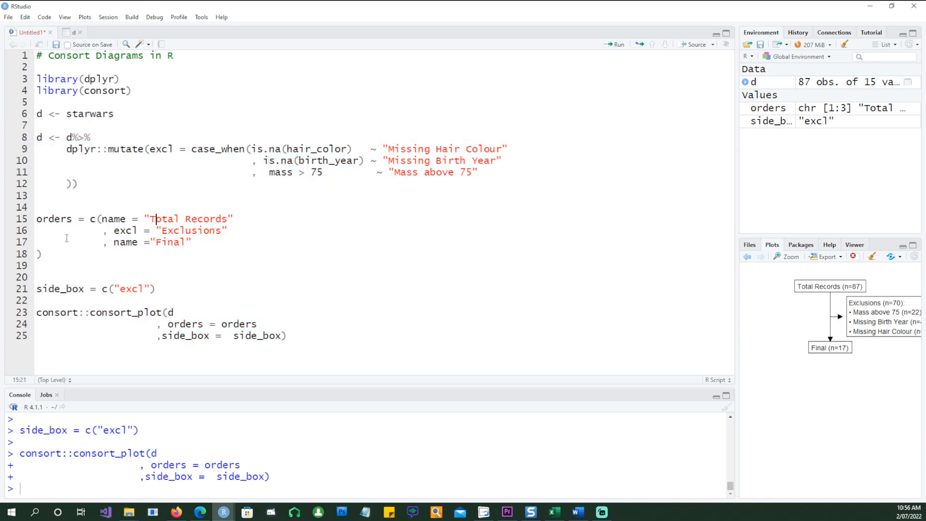
- Change the box labels to 'We started with a total records of', 'Excluded records' and 'Finally left records'
{"action": "type", "text": "We started with a tota"}
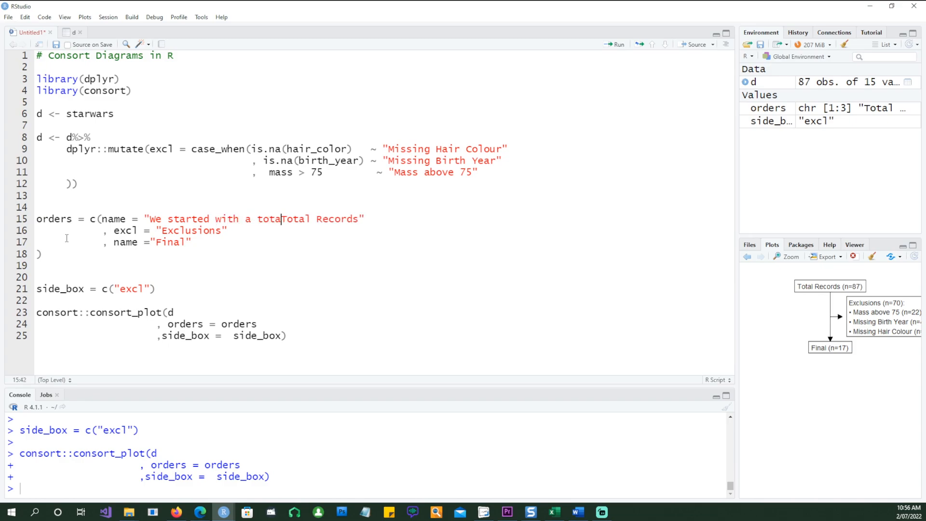
{"action": "type", "text": "records ofds"}
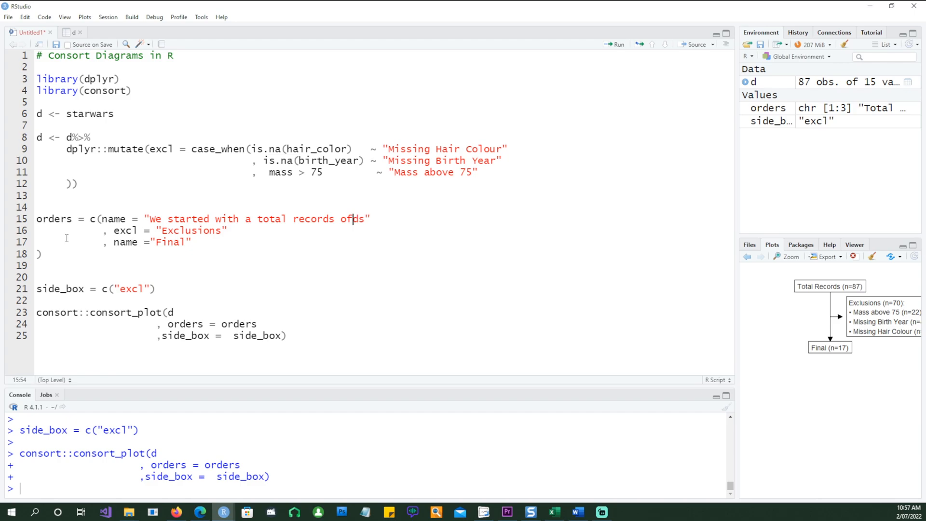
{"action": "key", "text": "BackSpace"}
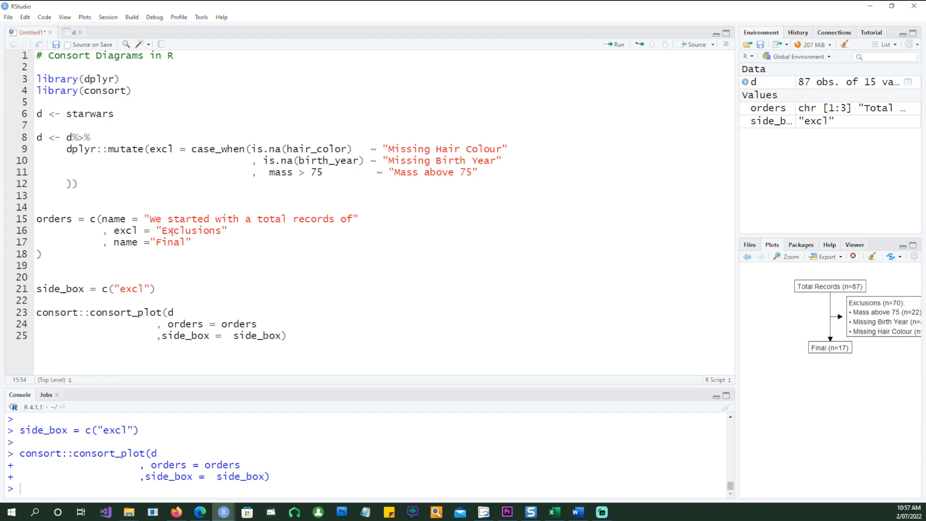
{"action": "type", "text": "Ec"}
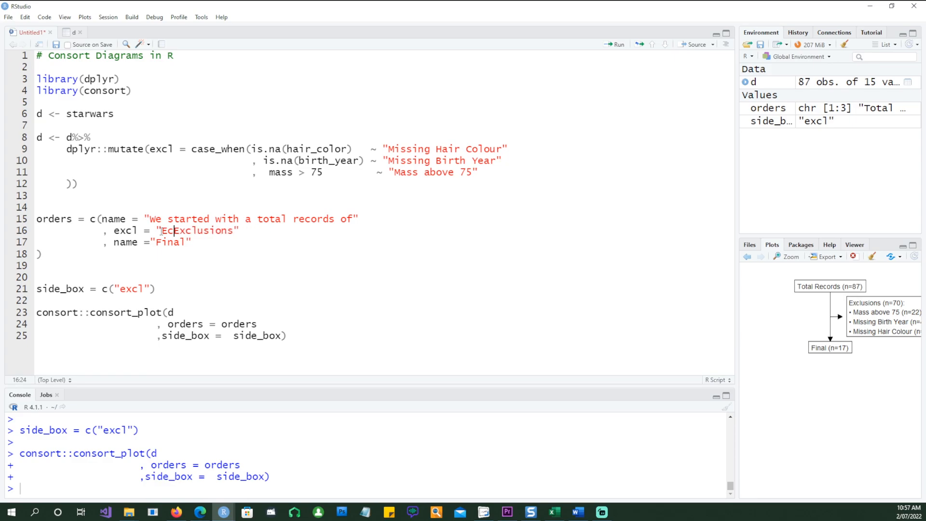
{"action": "type", "text": "Excluded"}
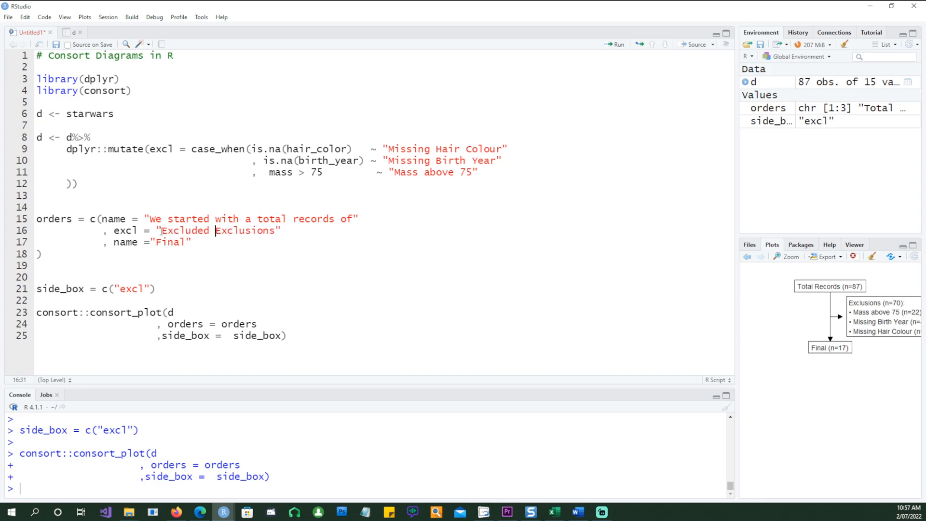
{"action": "type", "text": "records"}
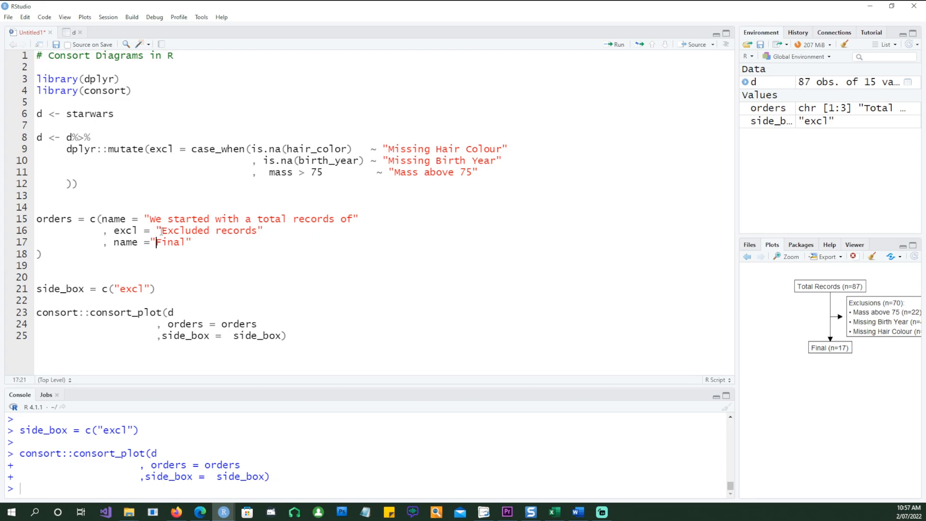
{"action": "type", "text": "Fin"}
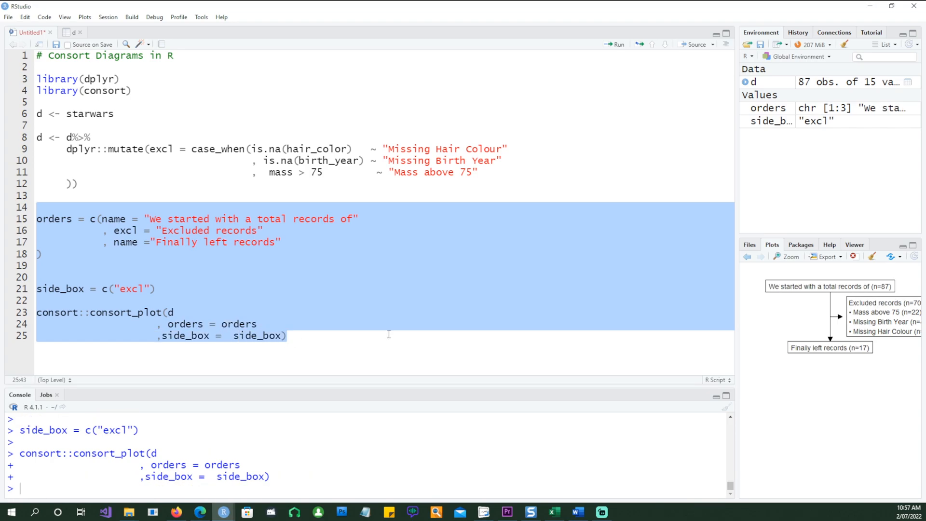
{"action": "left_click", "coordinate": [789, 256]}
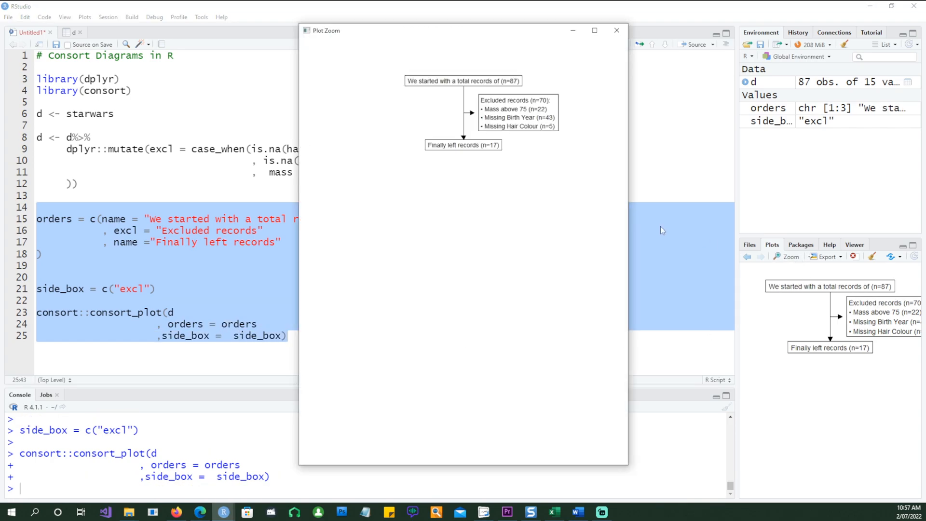
{"action": "mouse_move", "coordinate": [545, 220]}
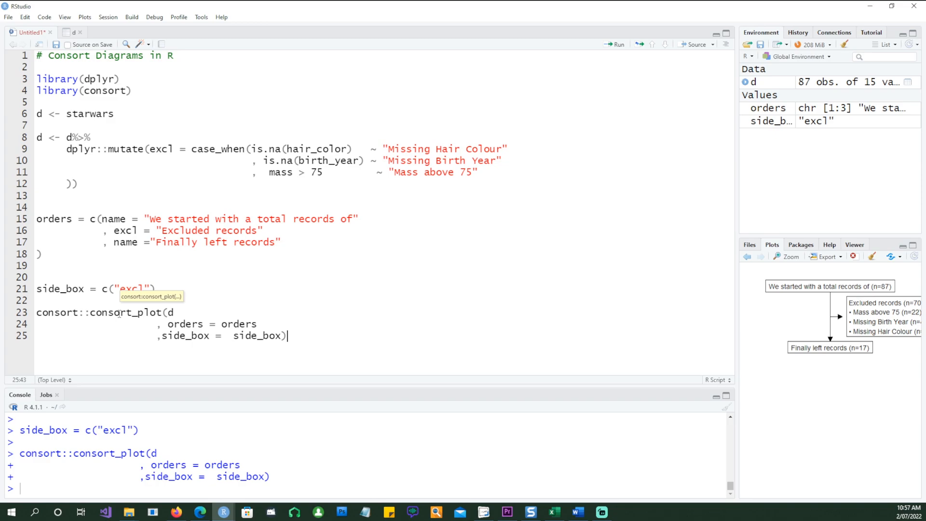
{"action": "mouse_move", "coordinate": [191, 300]}
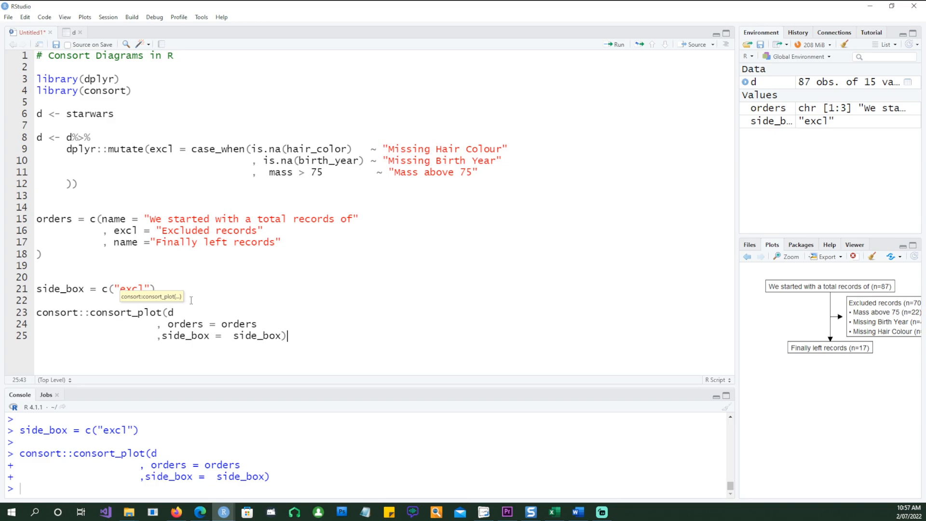
{"action": "mouse_move", "coordinate": [7, 18]}
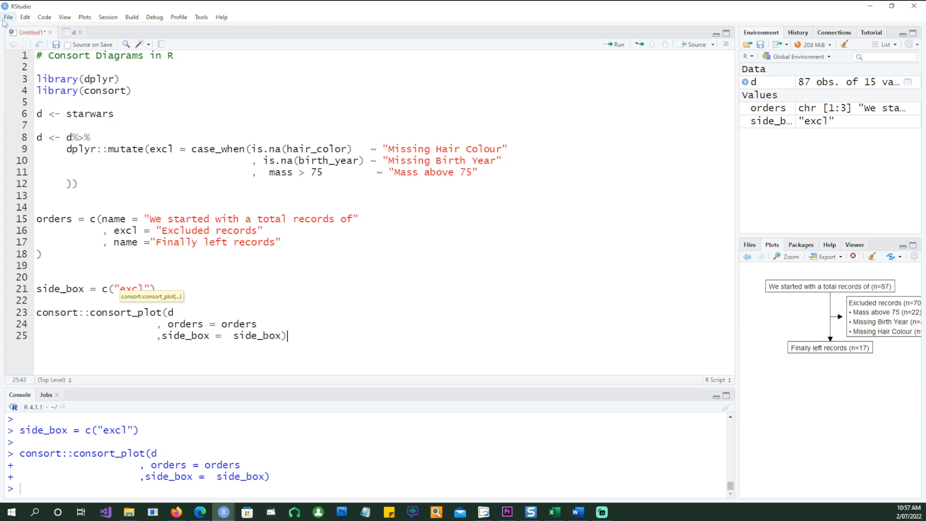
- Create a new R Markdown document with Word as the default output format
{"action": "left_click", "coordinate": [8, 17]}
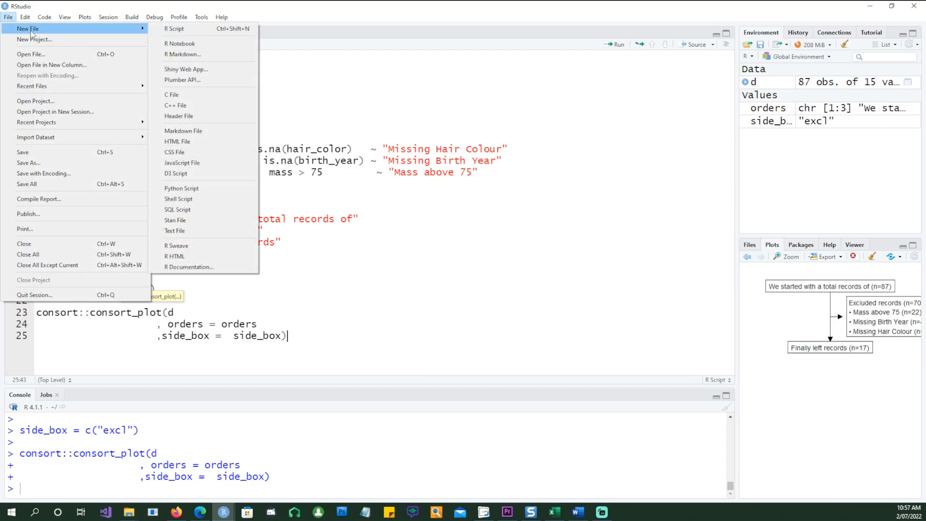
{"action": "mouse_move", "coordinate": [185, 54]}
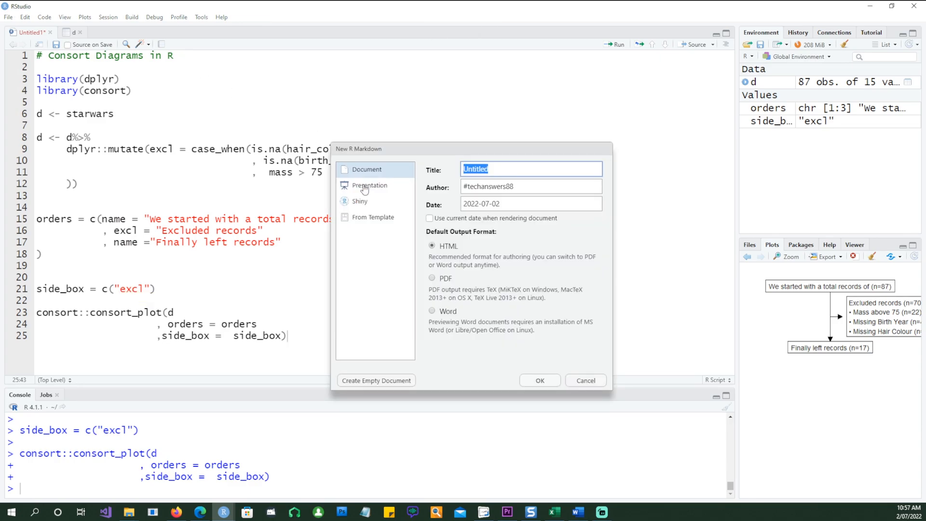
{"action": "mouse_move", "coordinate": [442, 308]}
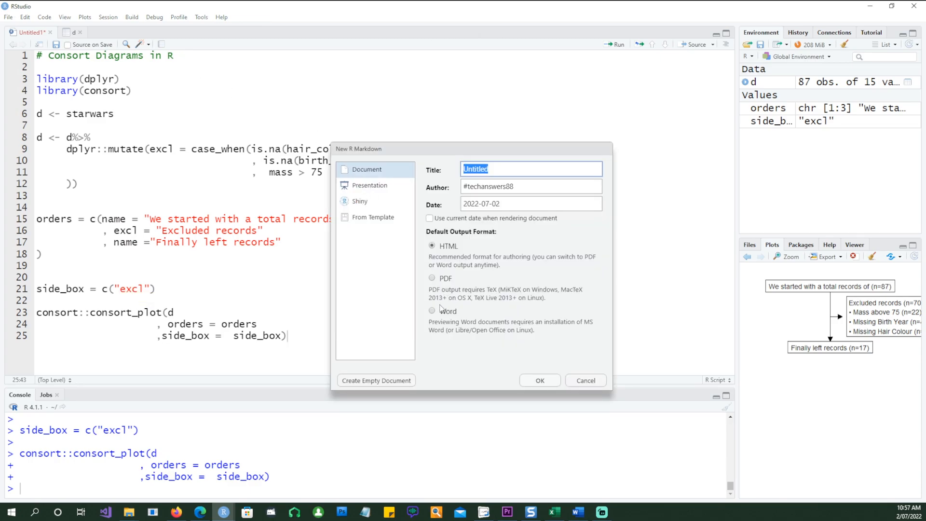
{"action": "left_click", "coordinate": [431, 311]}
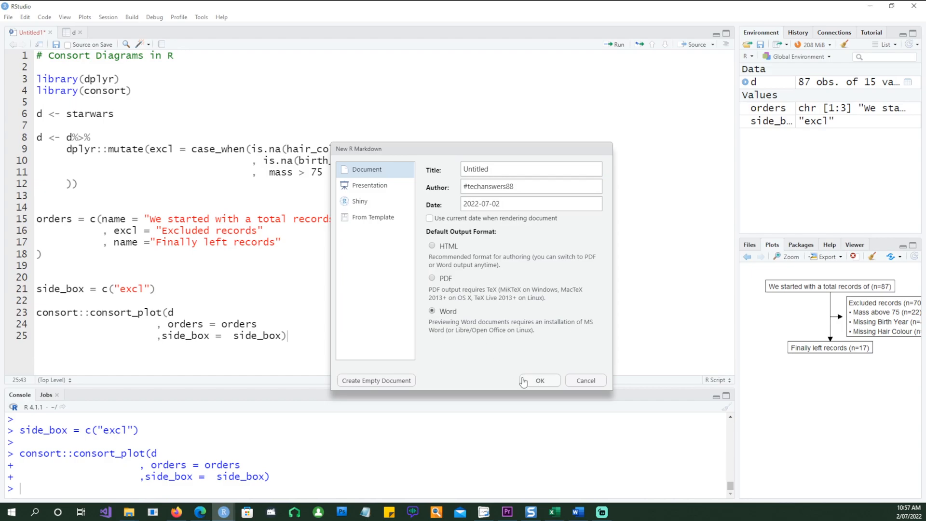
{"action": "left_click", "coordinate": [539, 380]}
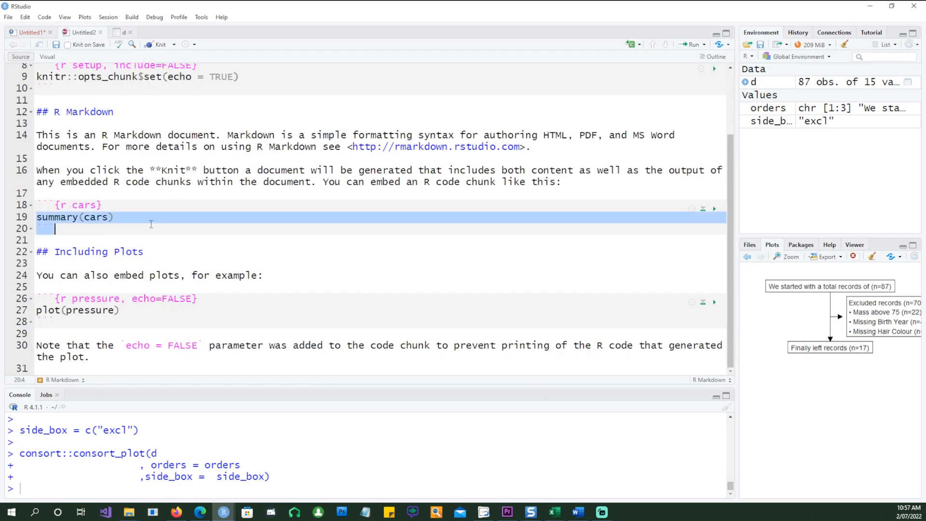
- Give the consort chunk header echo, comment, error, warning and message all set to FALSE
{"action": "left_click", "coordinate": [59, 217]}
{"action": "type", "text": "onsort"}
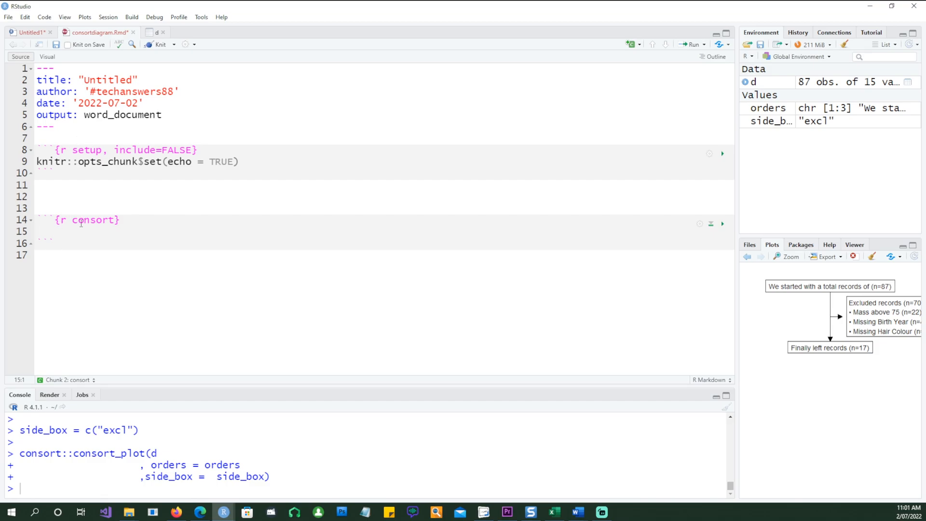
{"action": "left_click", "coordinate": [116, 220]}
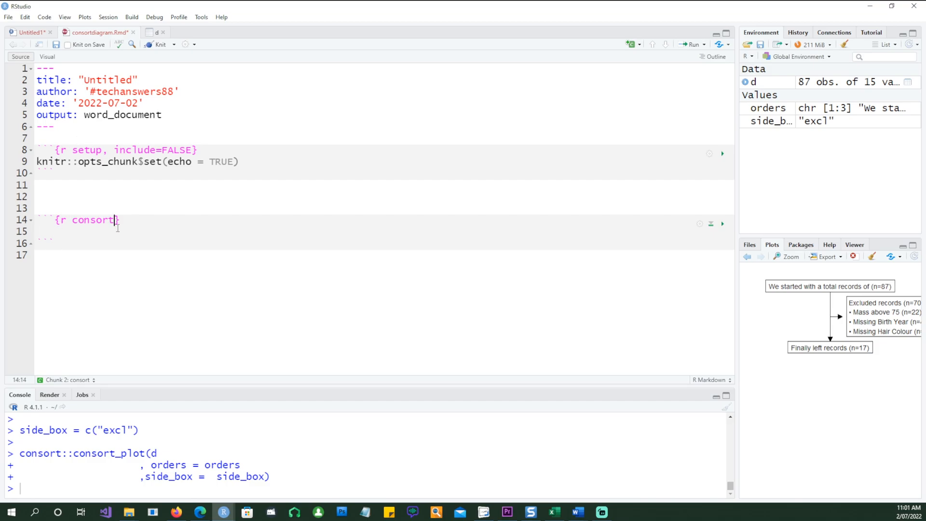
{"action": "type", "text": "echo= FALSE, comment=FALSE,error=FALSE,warning=FALSE,message=FALSE"}
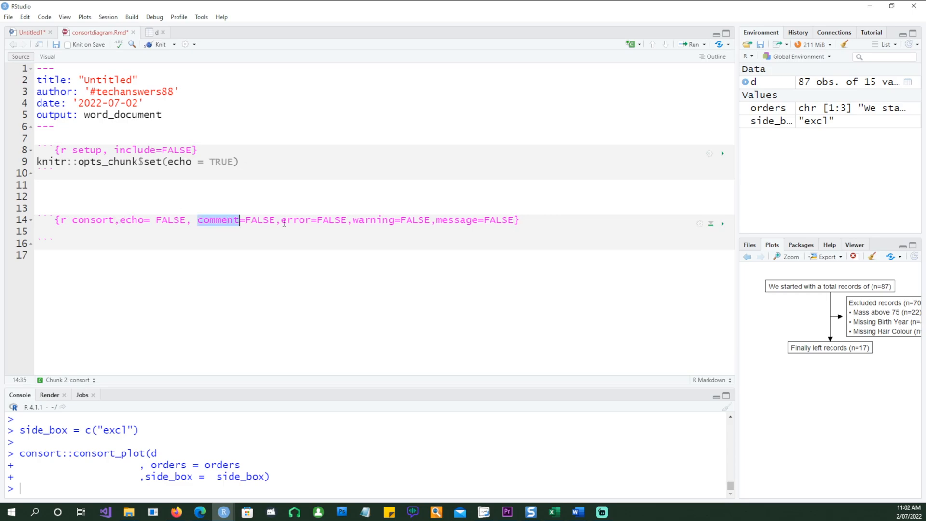
{"action": "double_click", "coordinate": [298, 219]}
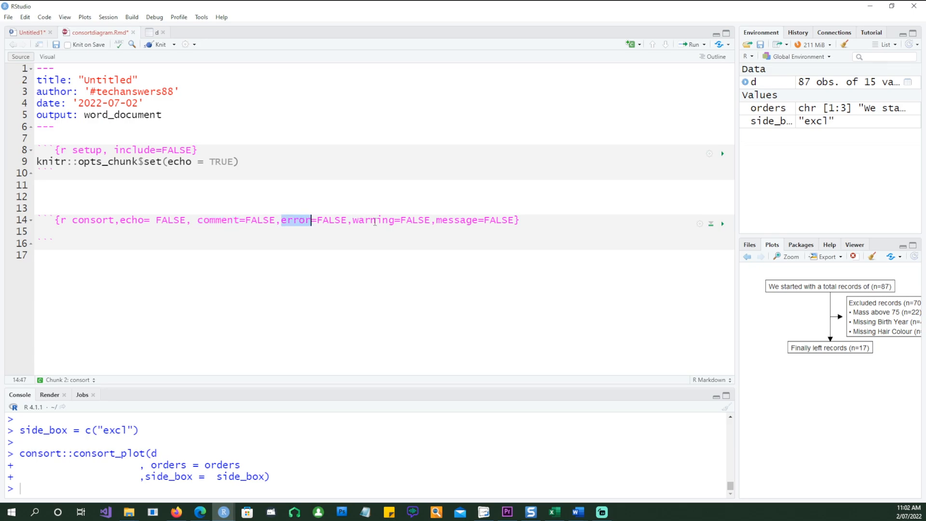
{"action": "double_click", "coordinate": [457, 220]}
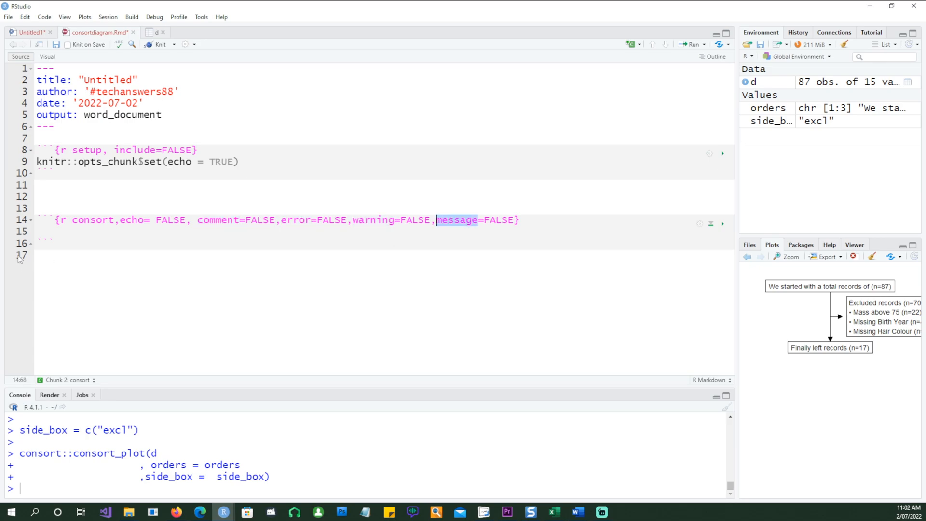
{"action": "left_click", "coordinate": [37, 231]}
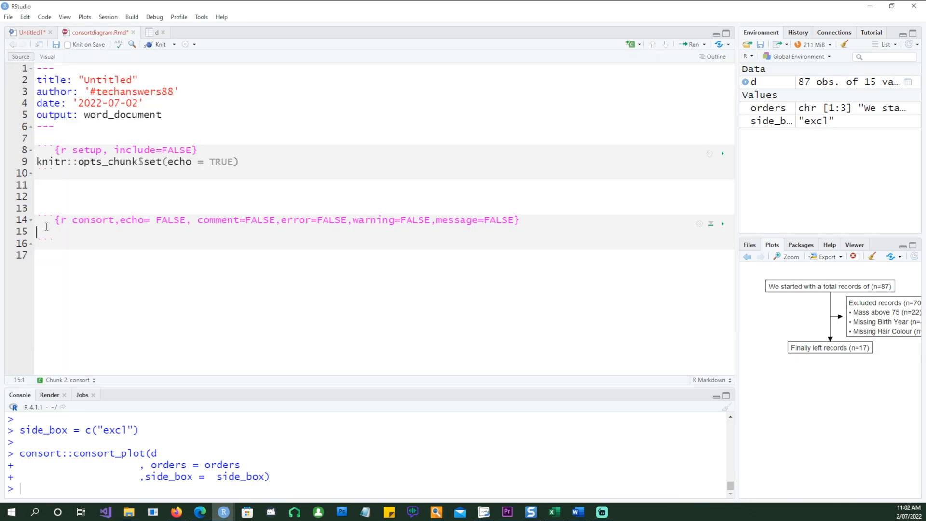
- Check the diagram code in the consort chunk and knit consortdiagram.Rmd to Word
{"action": "scroll", "scroll_direction": "down", "scroll_amount": 3}
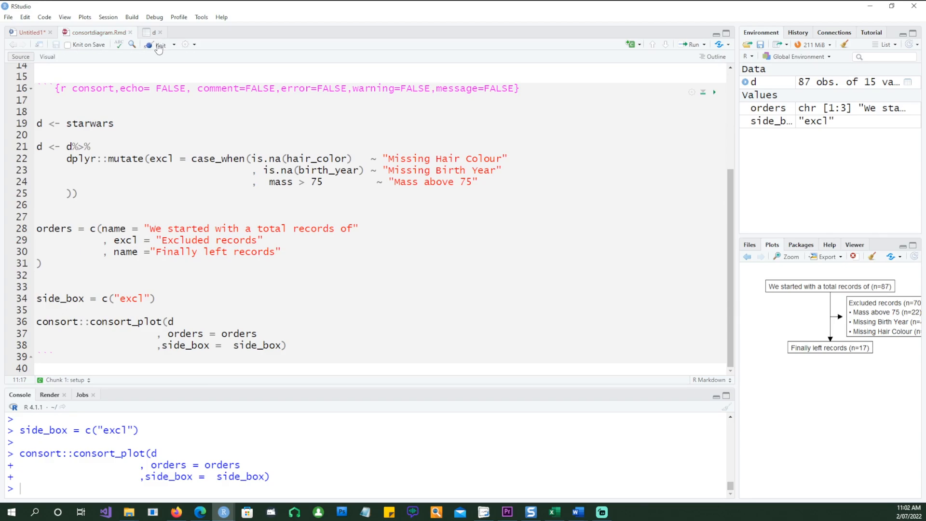
{"action": "left_click", "coordinate": [160, 44]}
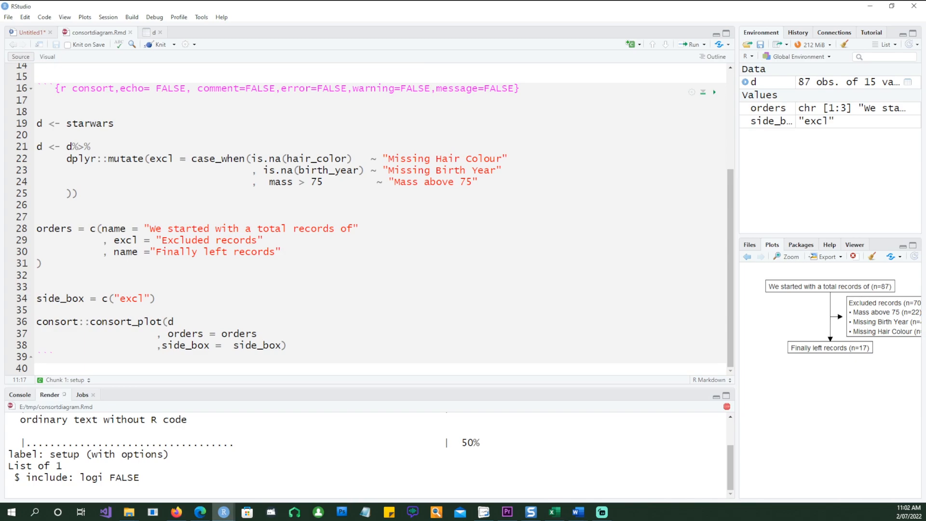